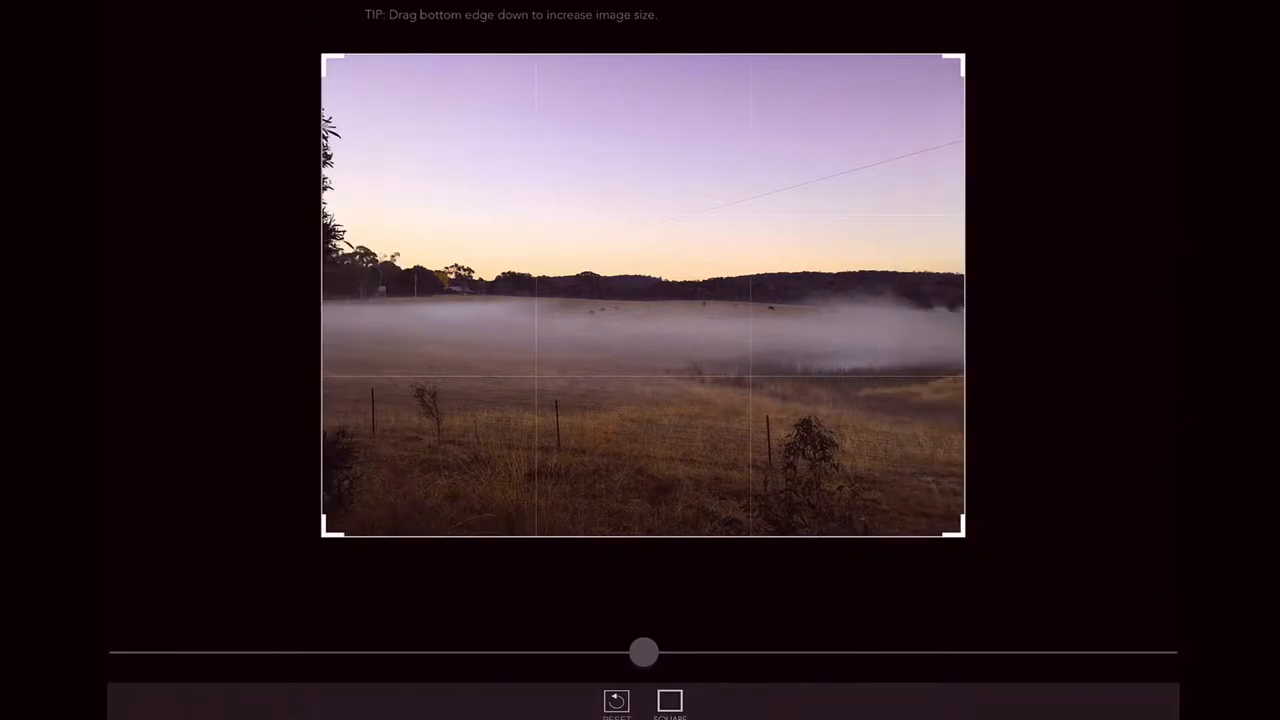
# - Enlarge the canvas downward so a water reflection fills the lower half of the misty paddock photo
pyautogui.moveTo(644, 58); pyautogui.dragTo(644, 118)
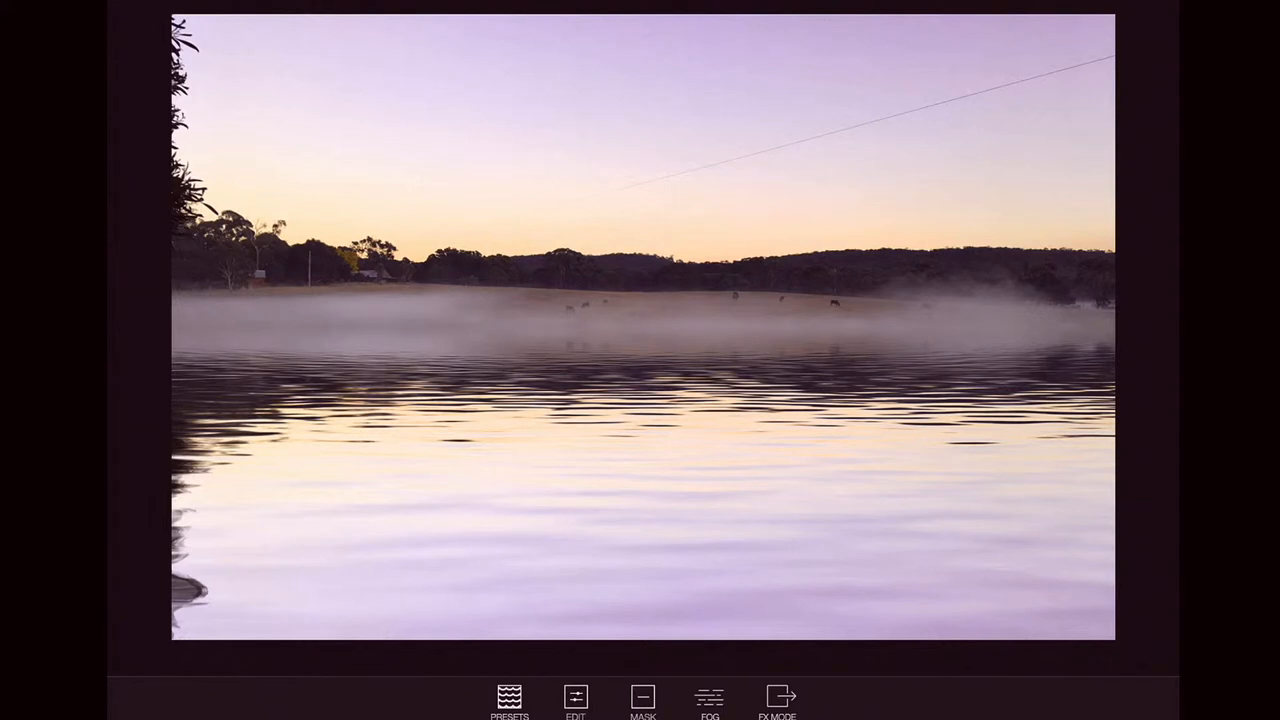
# - Browse the reflection preset categories and try the Matrix Grid and Glow Grid styles
pyautogui.click(510, 700)
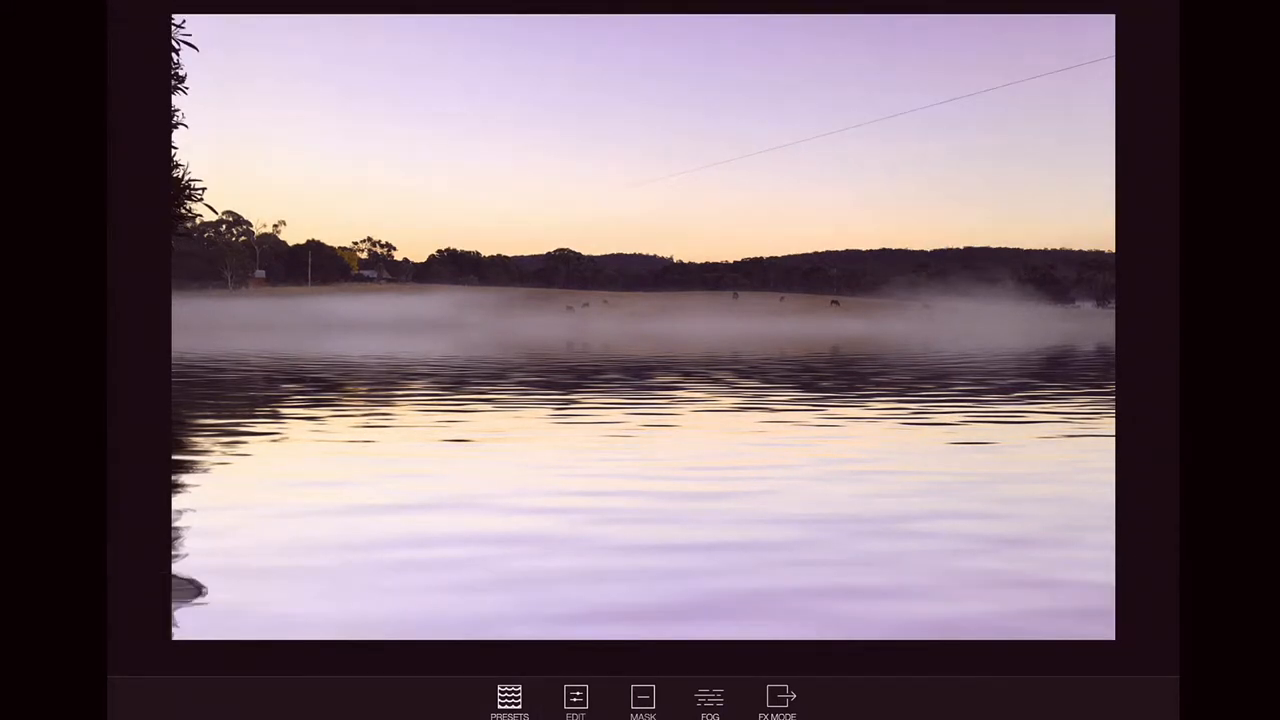
pyautogui.click(508, 700)
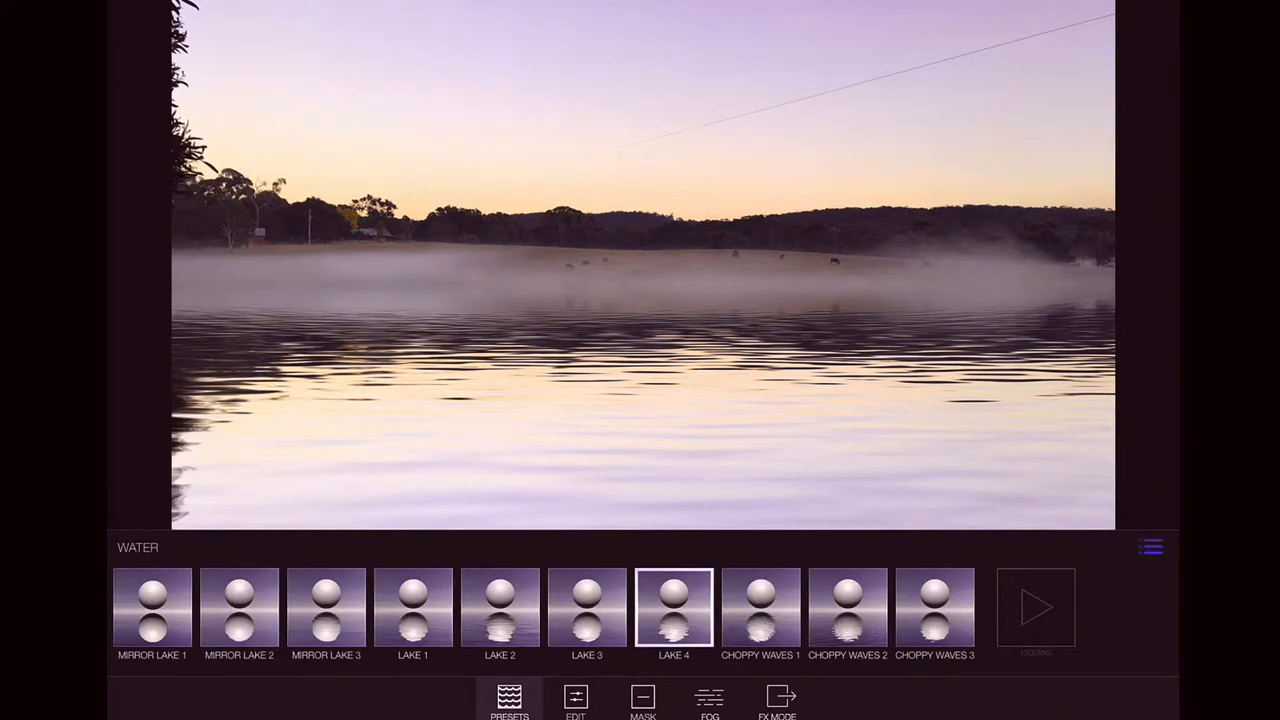
pyautogui.click(1150, 548)
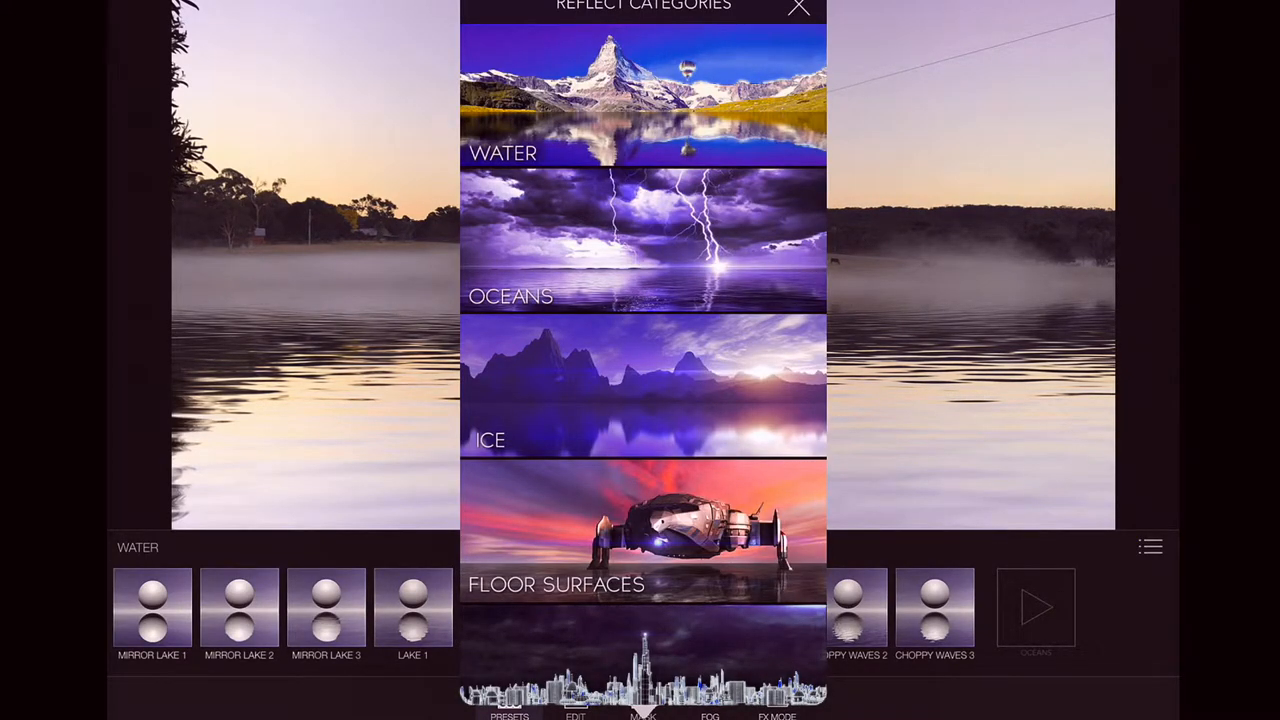
pyautogui.scroll(-3)
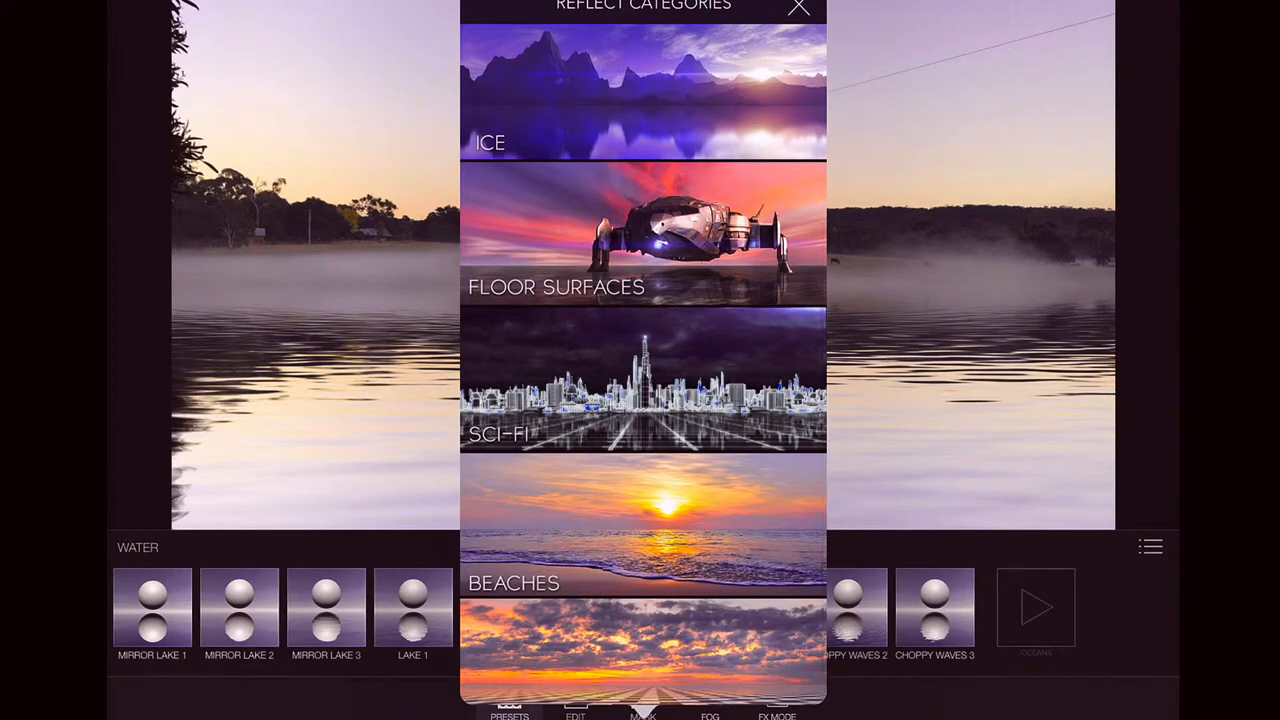
pyautogui.scroll(-3)
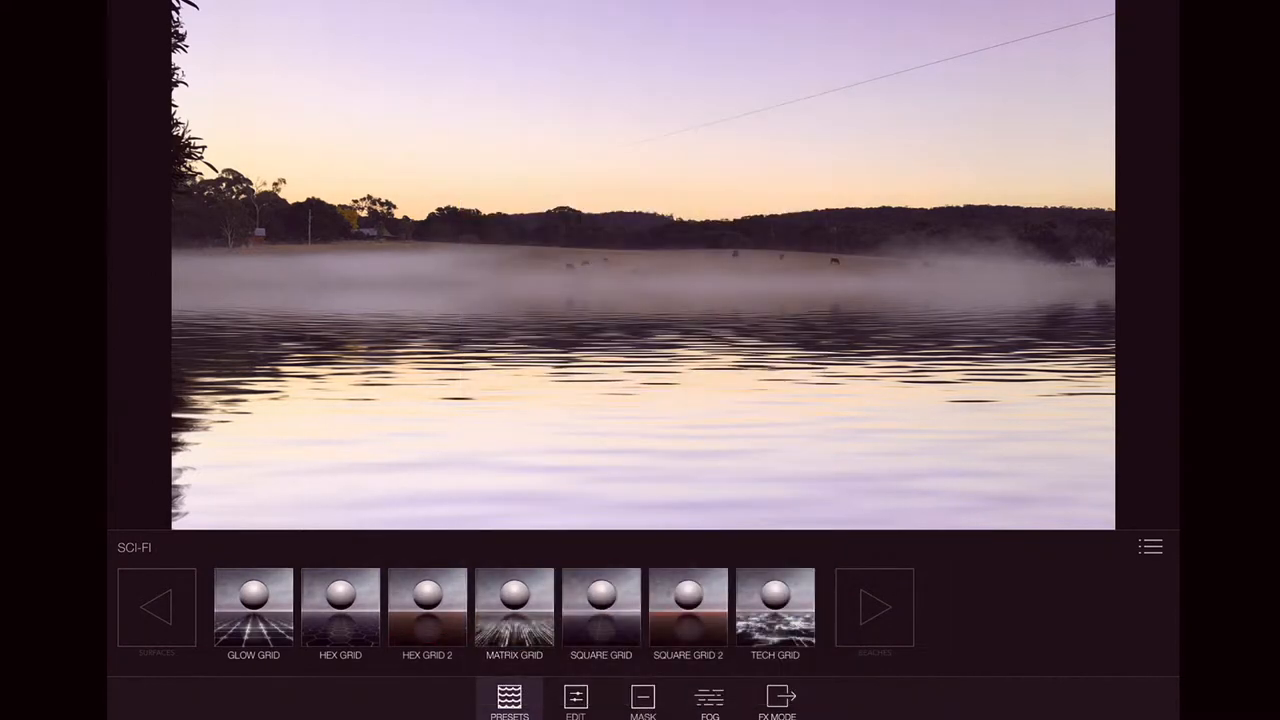
pyautogui.click(514, 608)
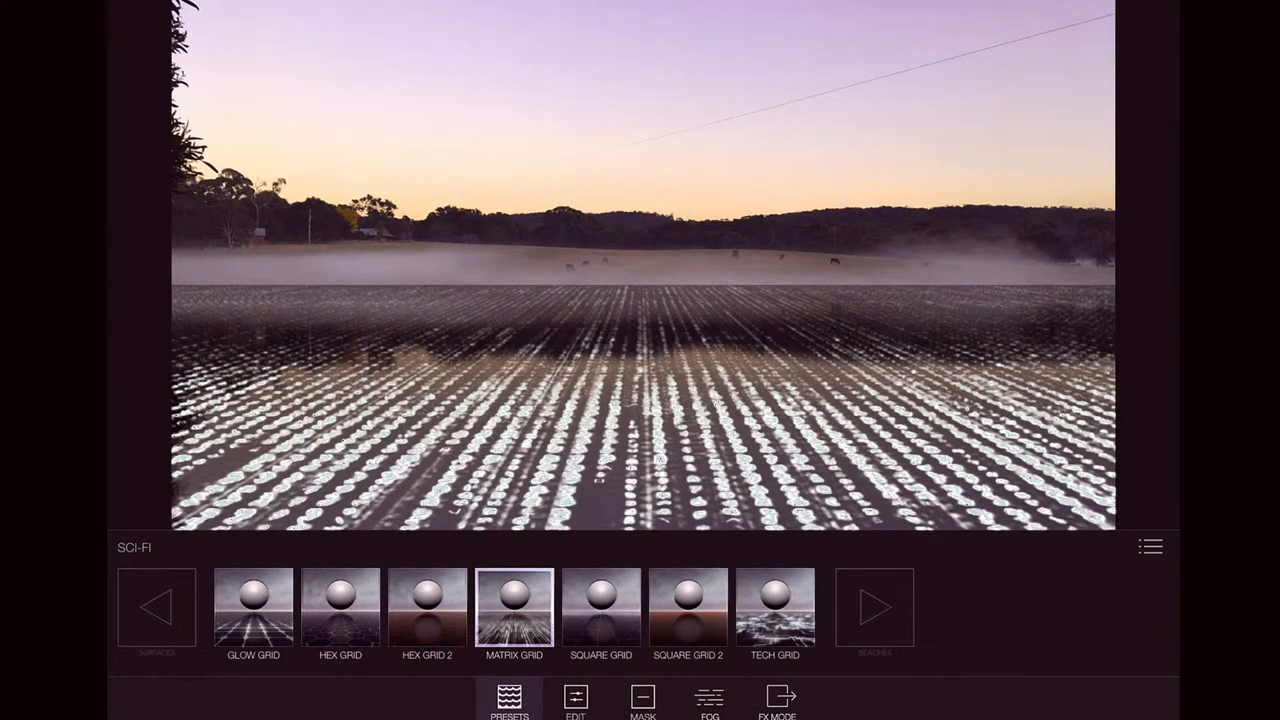
pyautogui.click(252, 608)
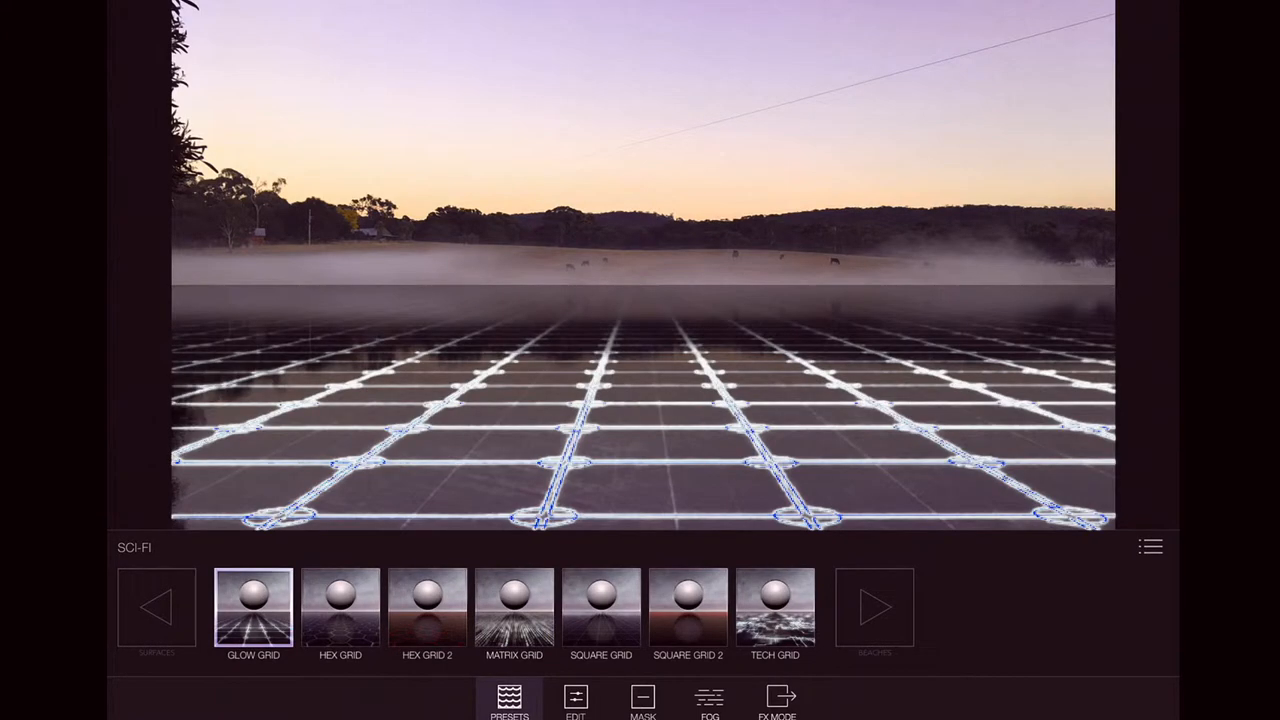
pyautogui.click(776, 608)
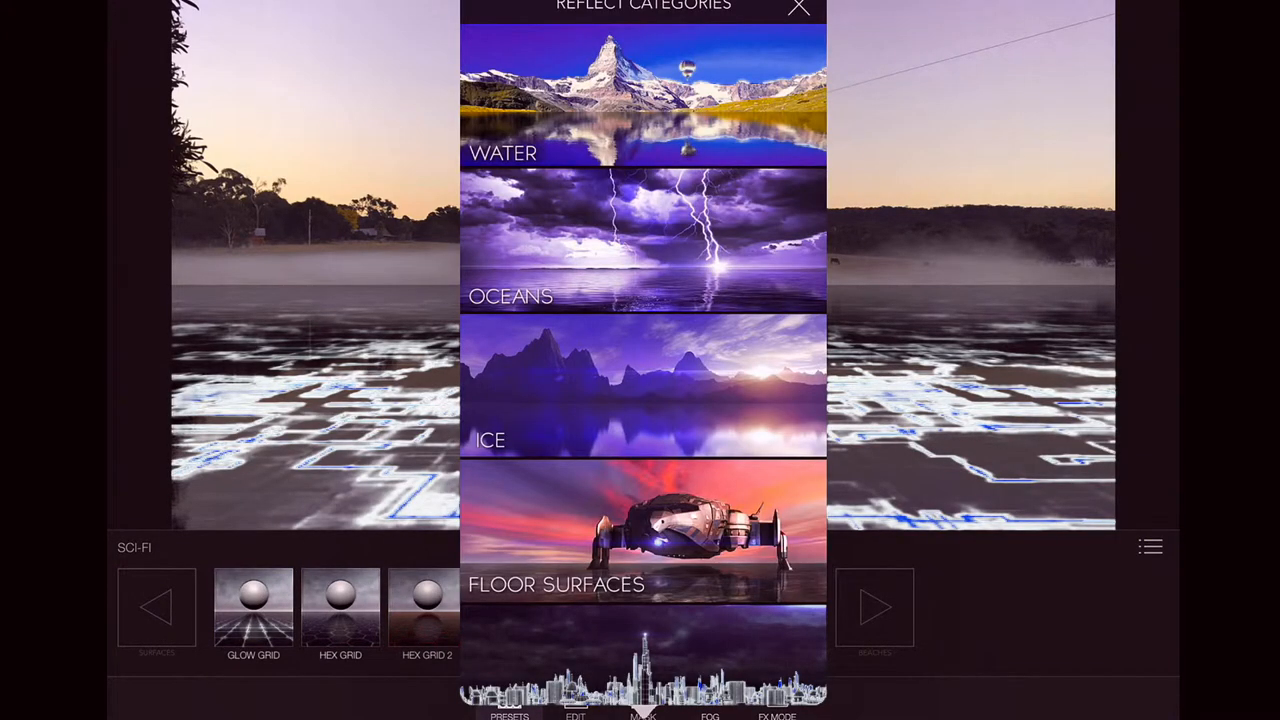
# - Compare Beaches, Mirror Lake 3 and Choppy Waves 2, then settle on the calm Mirror Lake 2 reflection
pyautogui.scroll(-3)
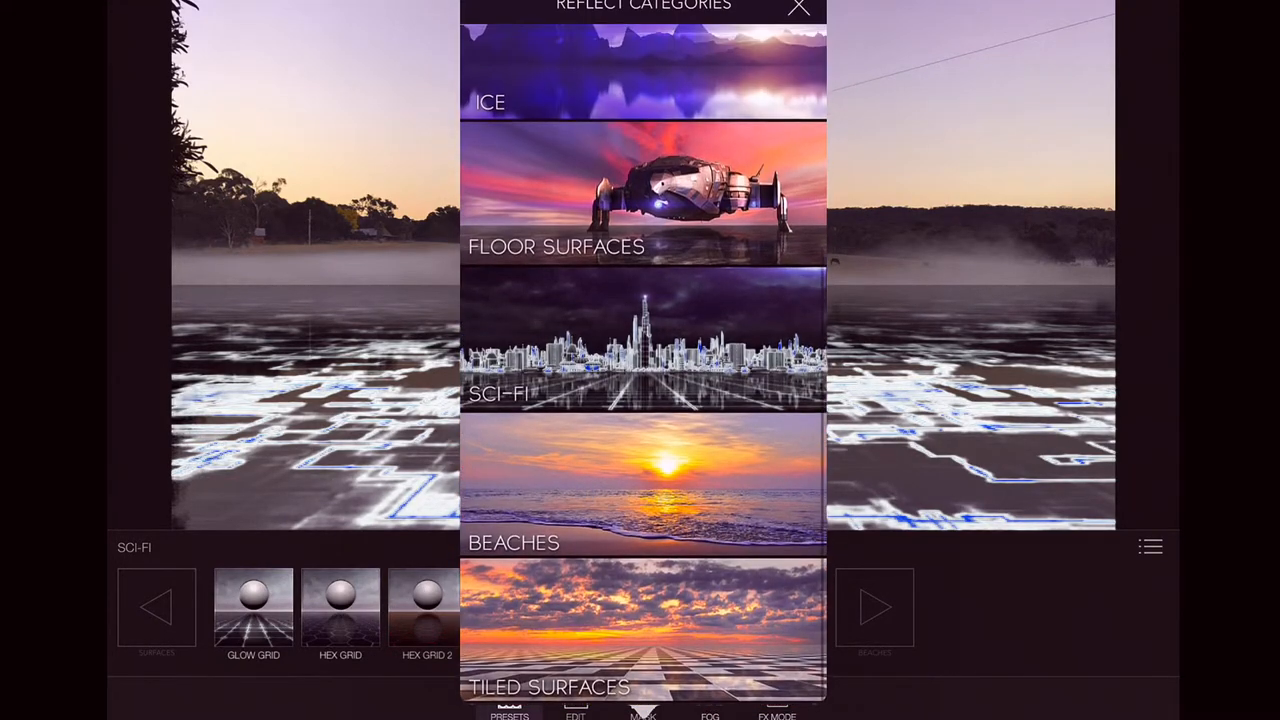
pyautogui.click(644, 482)
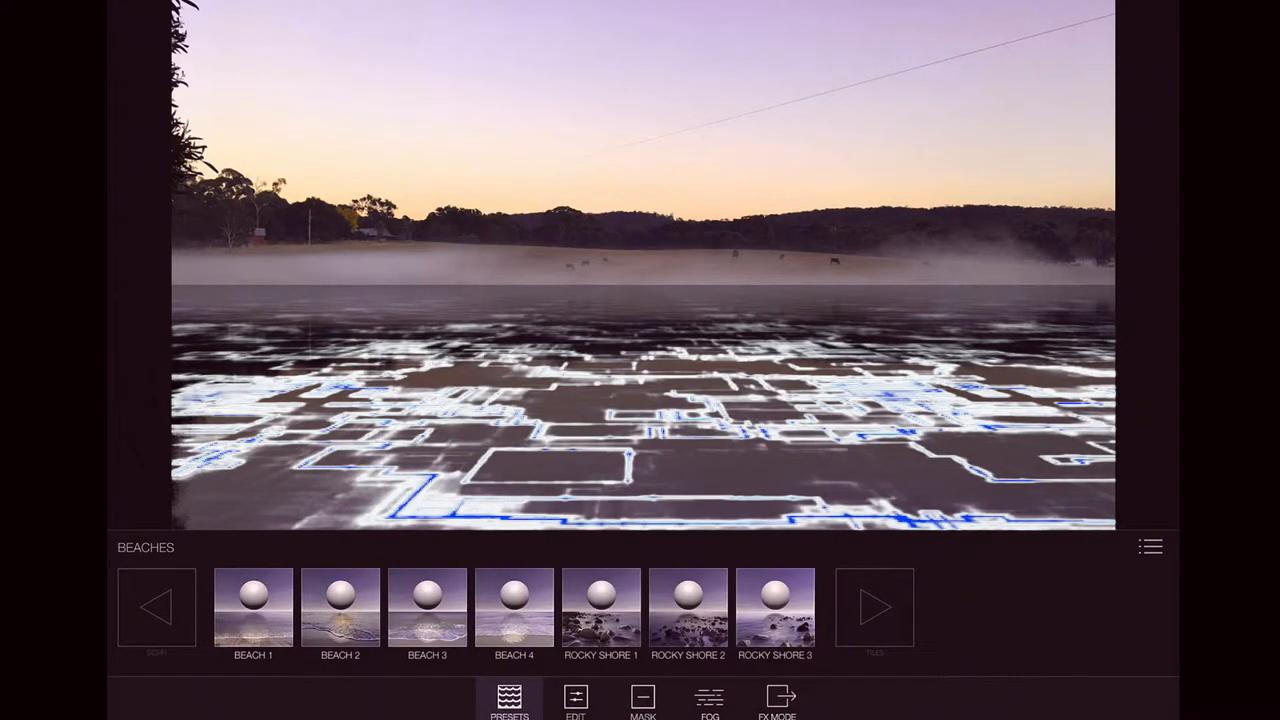
pyautogui.click(340, 608)
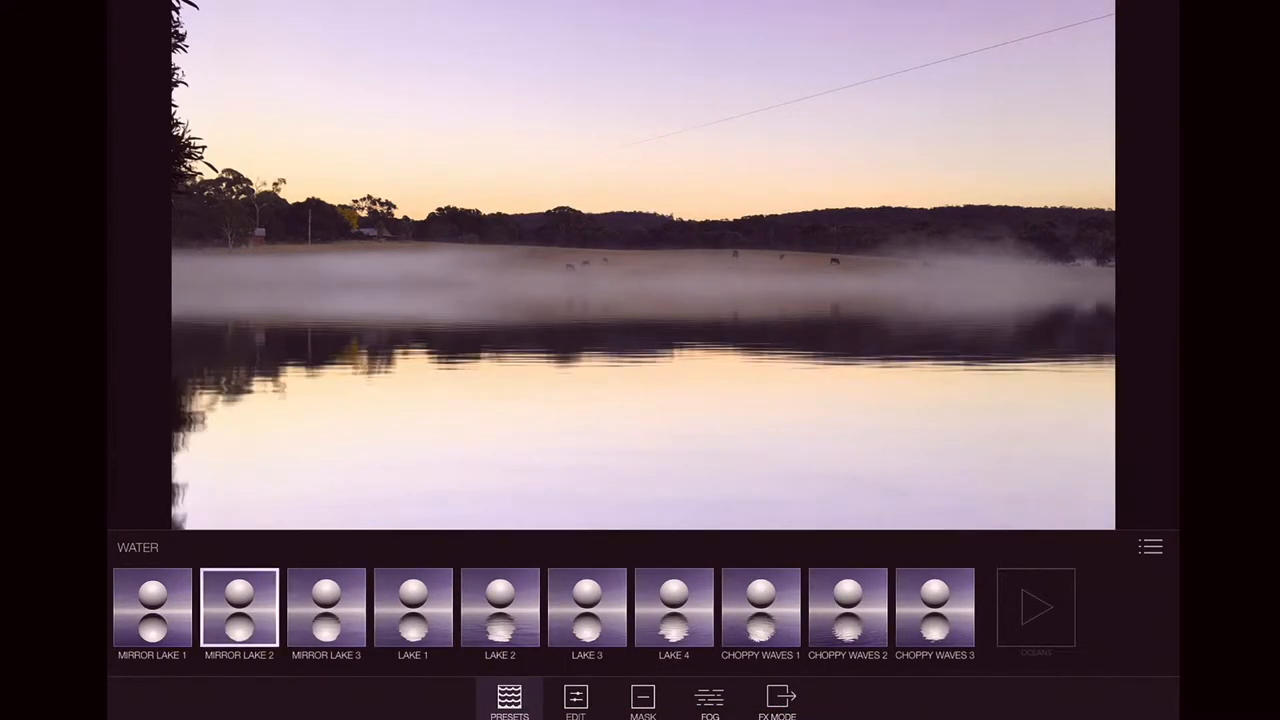
pyautogui.click(326, 610)
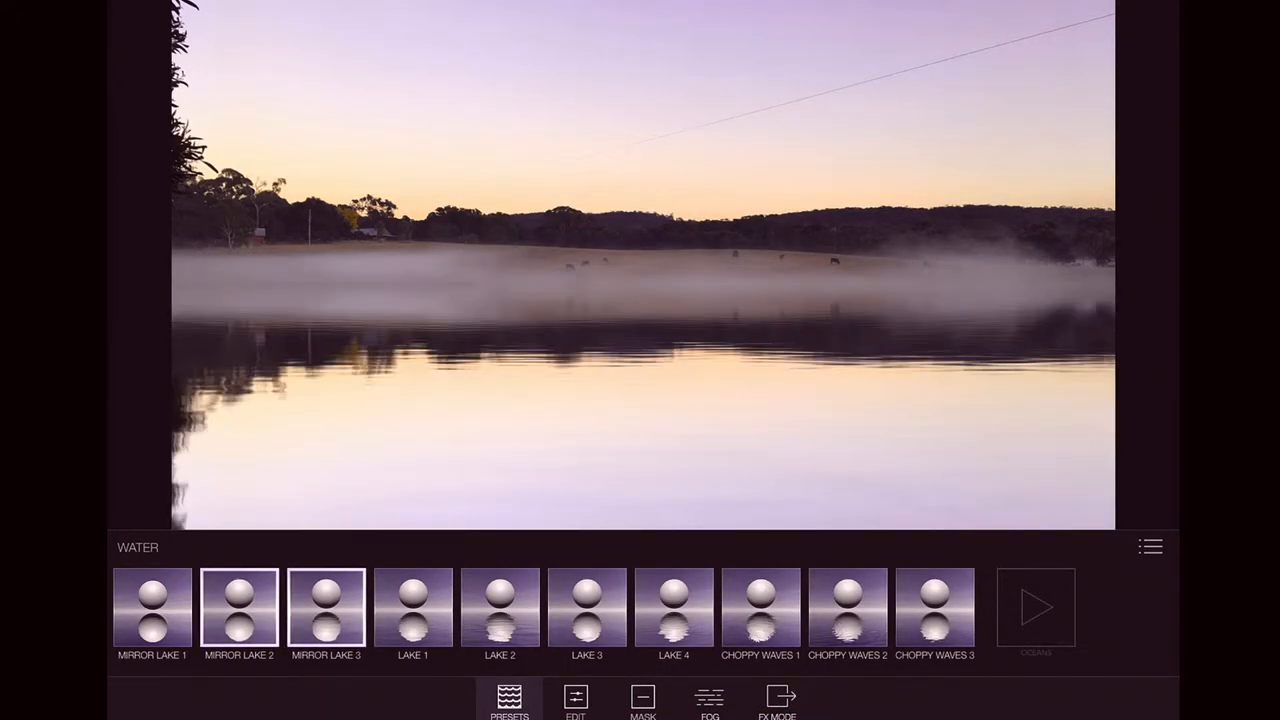
pyautogui.click(240, 610)
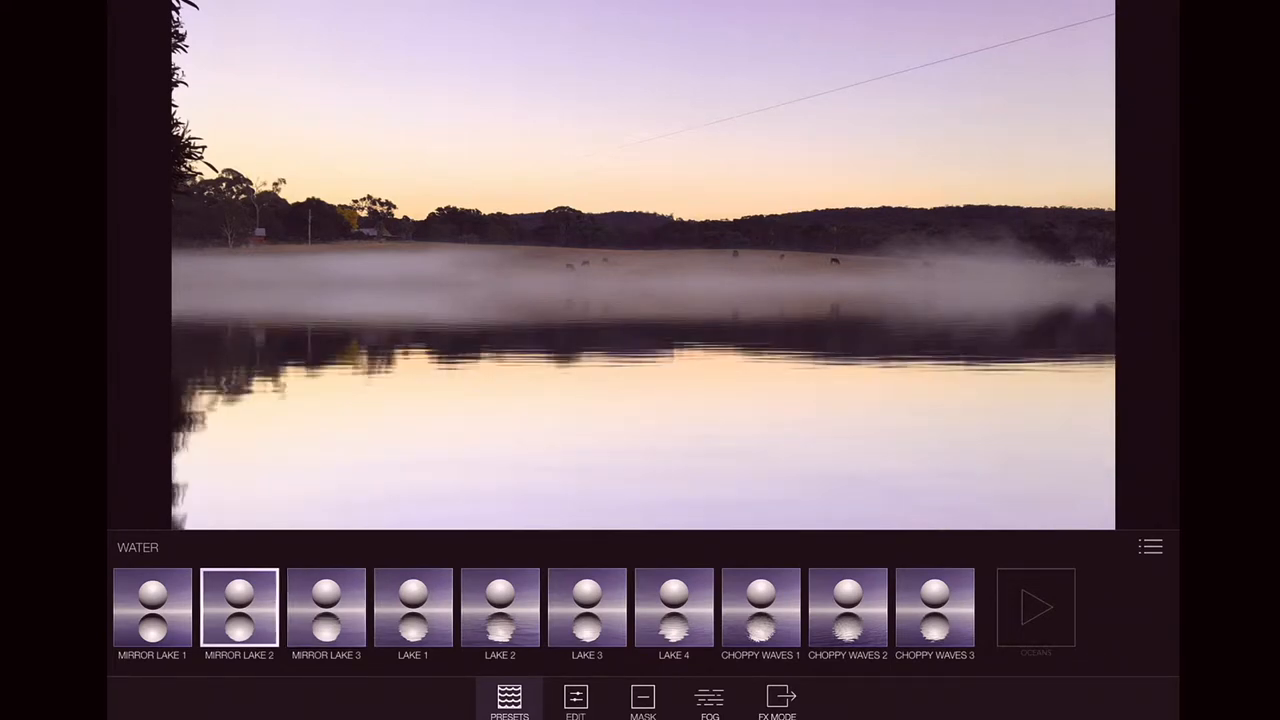
pyautogui.click(848, 608)
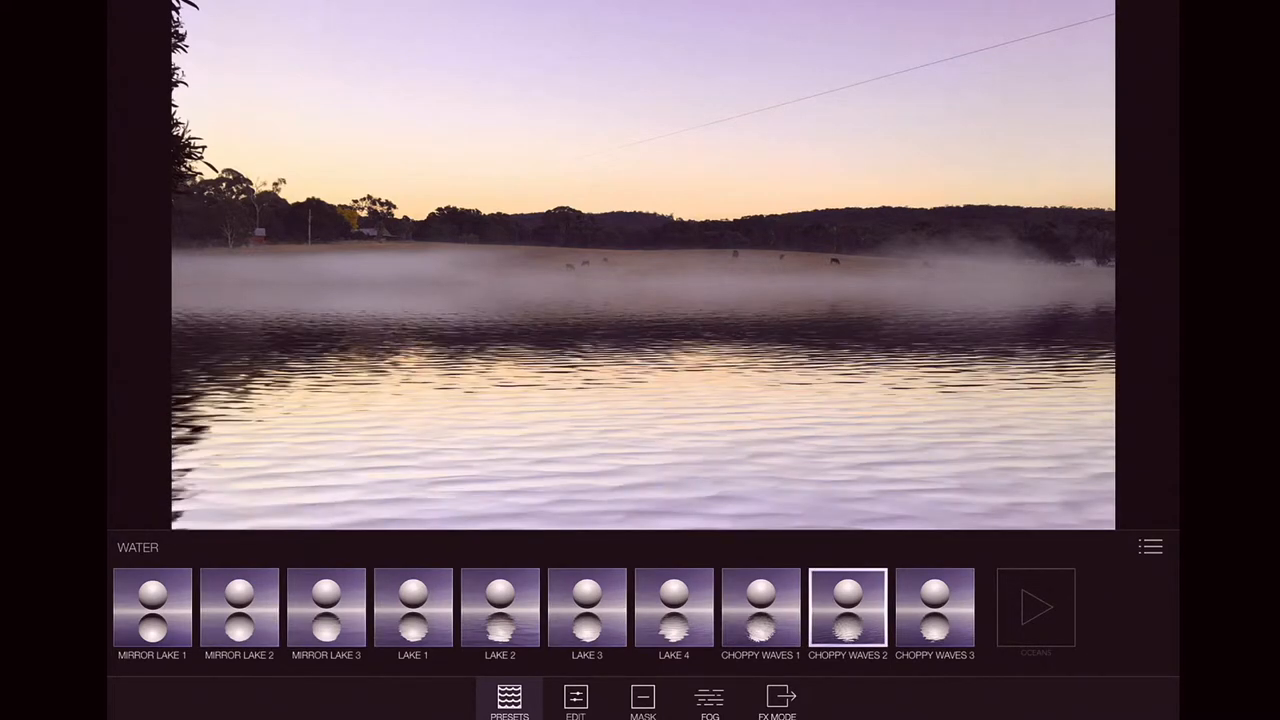
pyautogui.click(238, 608)
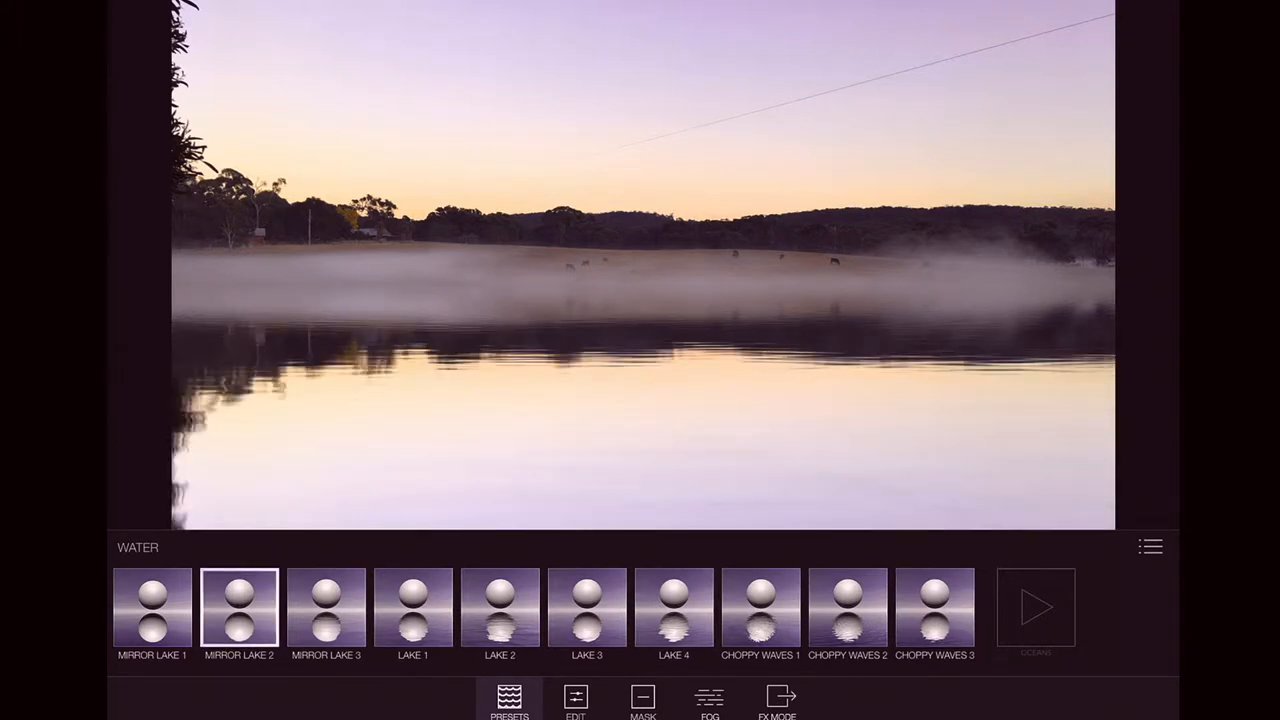
pyautogui.click(576, 700)
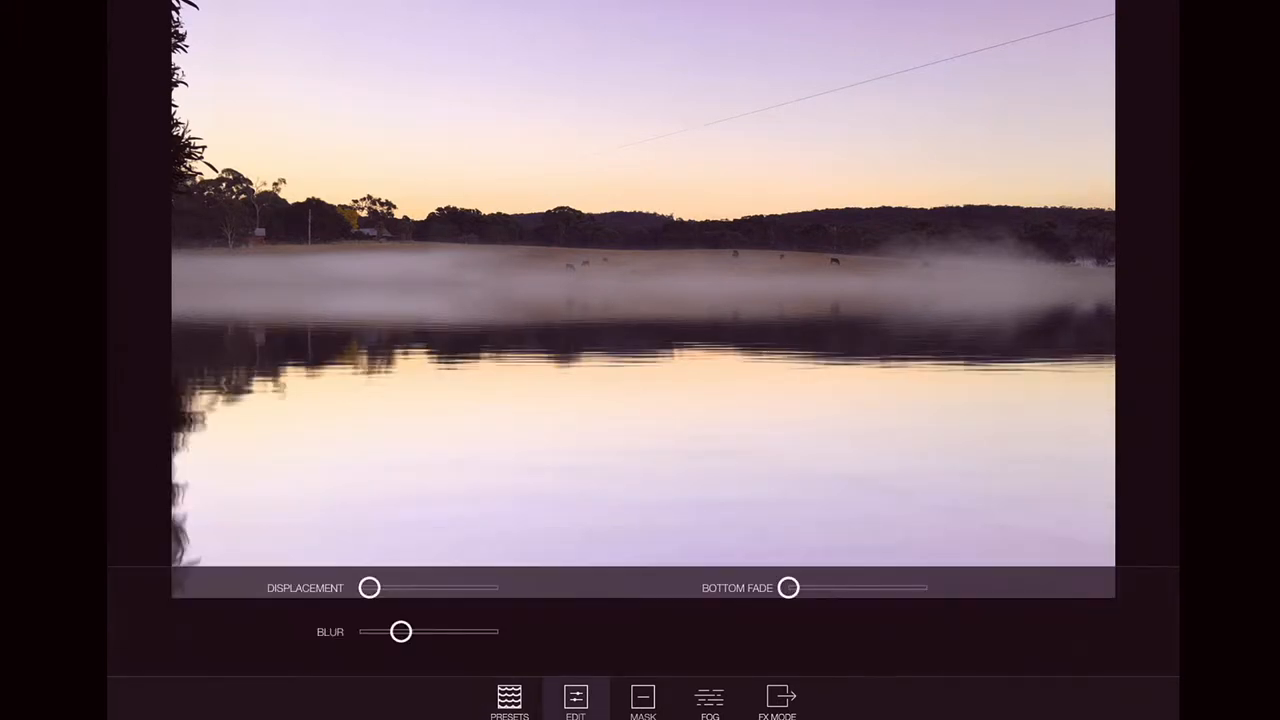
# - Lower the reflection's Displacement for gentle ripples and set Blur to a moderate amount
pyautogui.moveTo(368, 588); pyautogui.dragTo(376, 588)
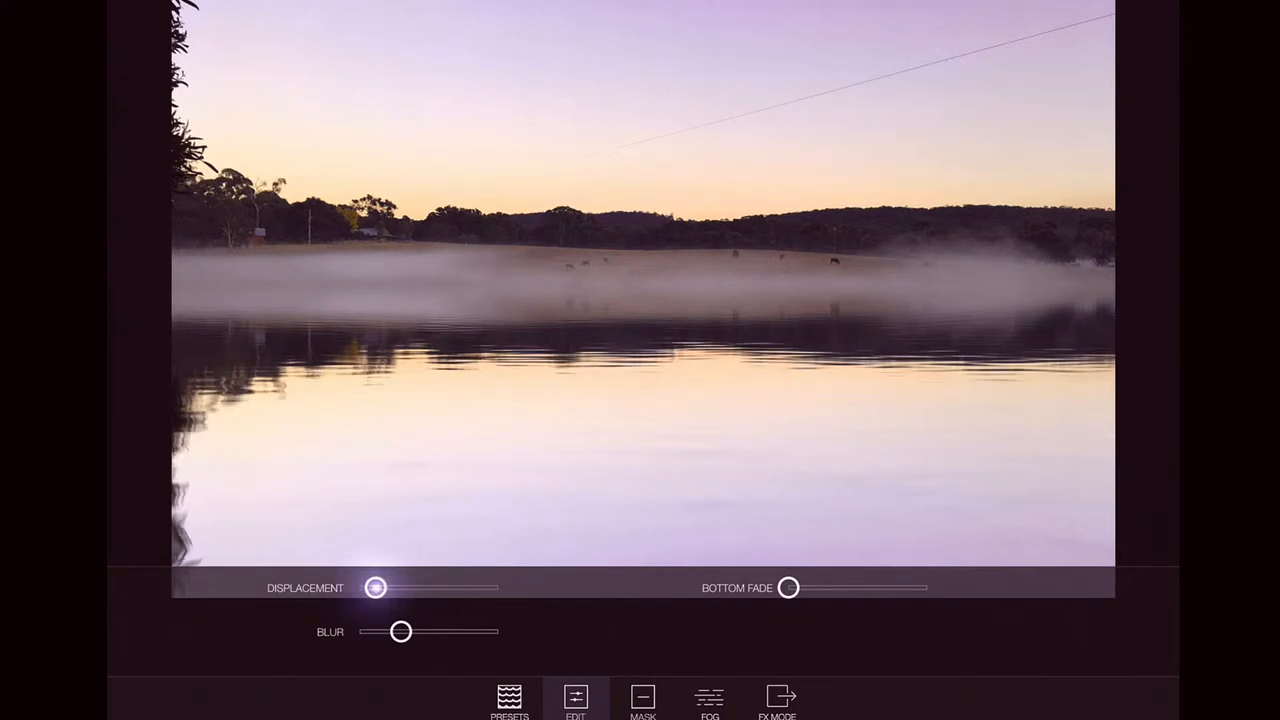
pyautogui.moveTo(376, 588); pyautogui.dragTo(496, 588)
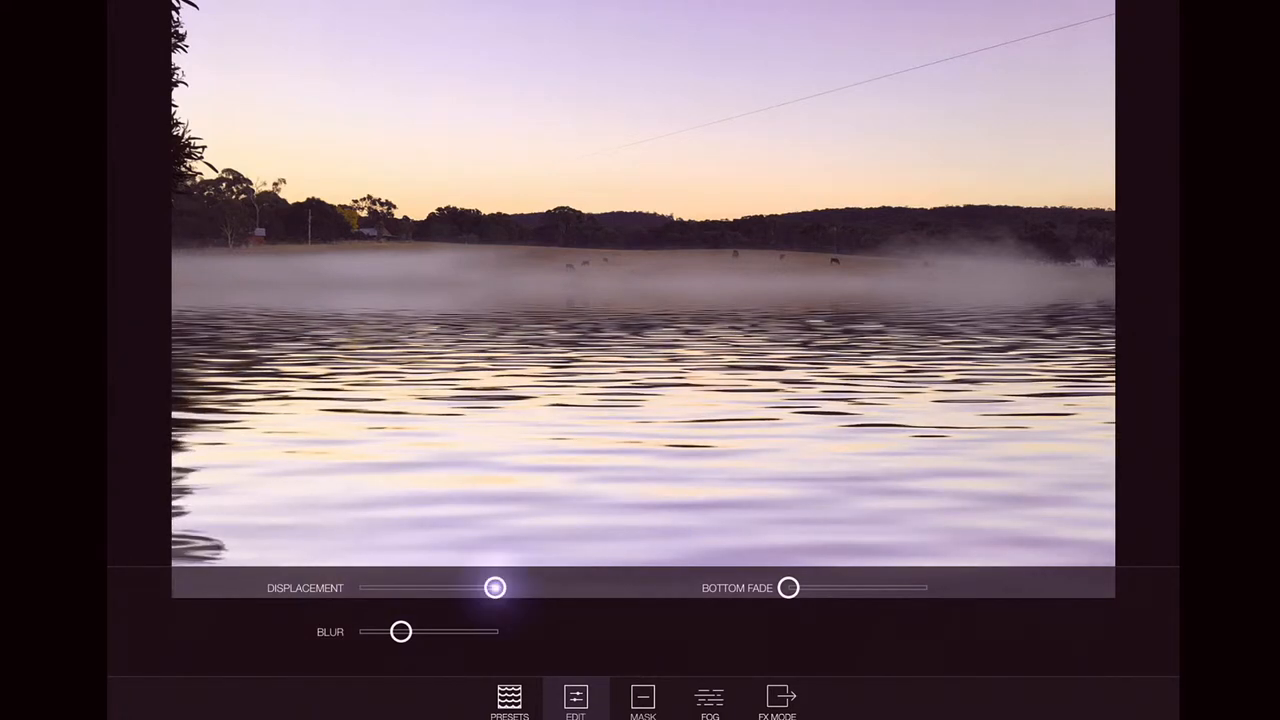
pyautogui.moveTo(496, 588); pyautogui.dragTo(444, 588)
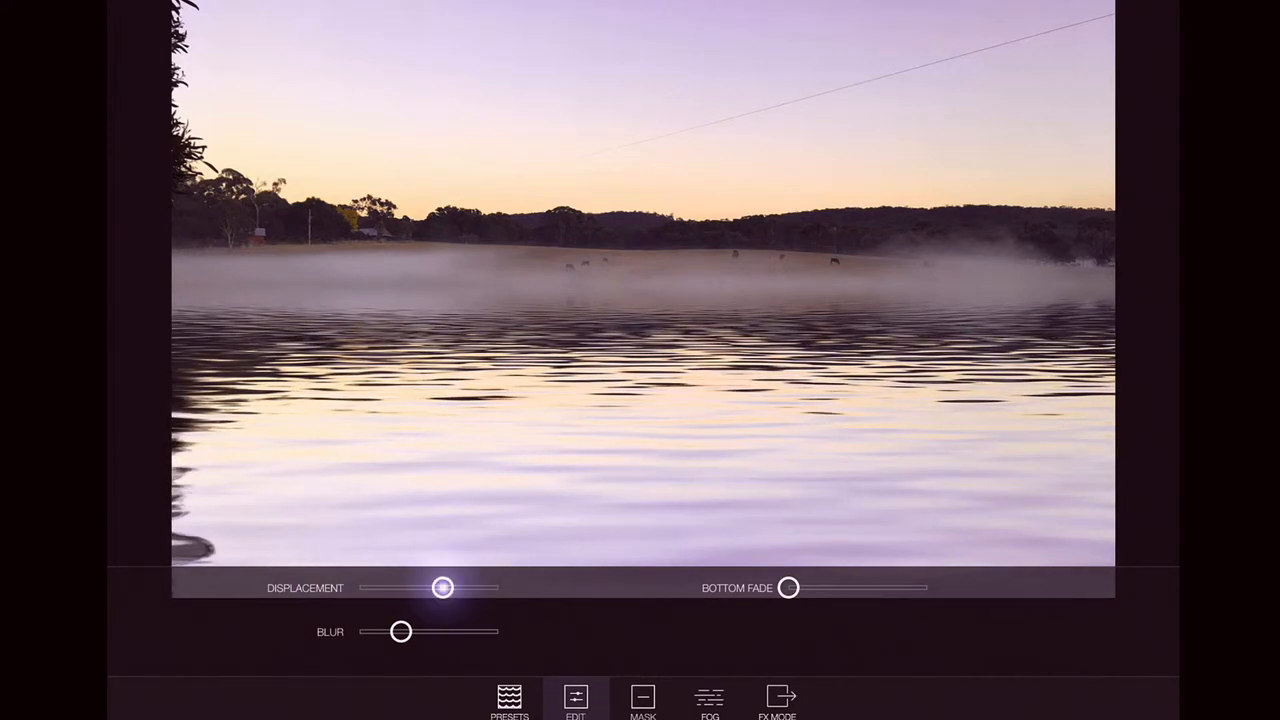
pyautogui.moveTo(444, 588); pyautogui.dragTo(390, 588)
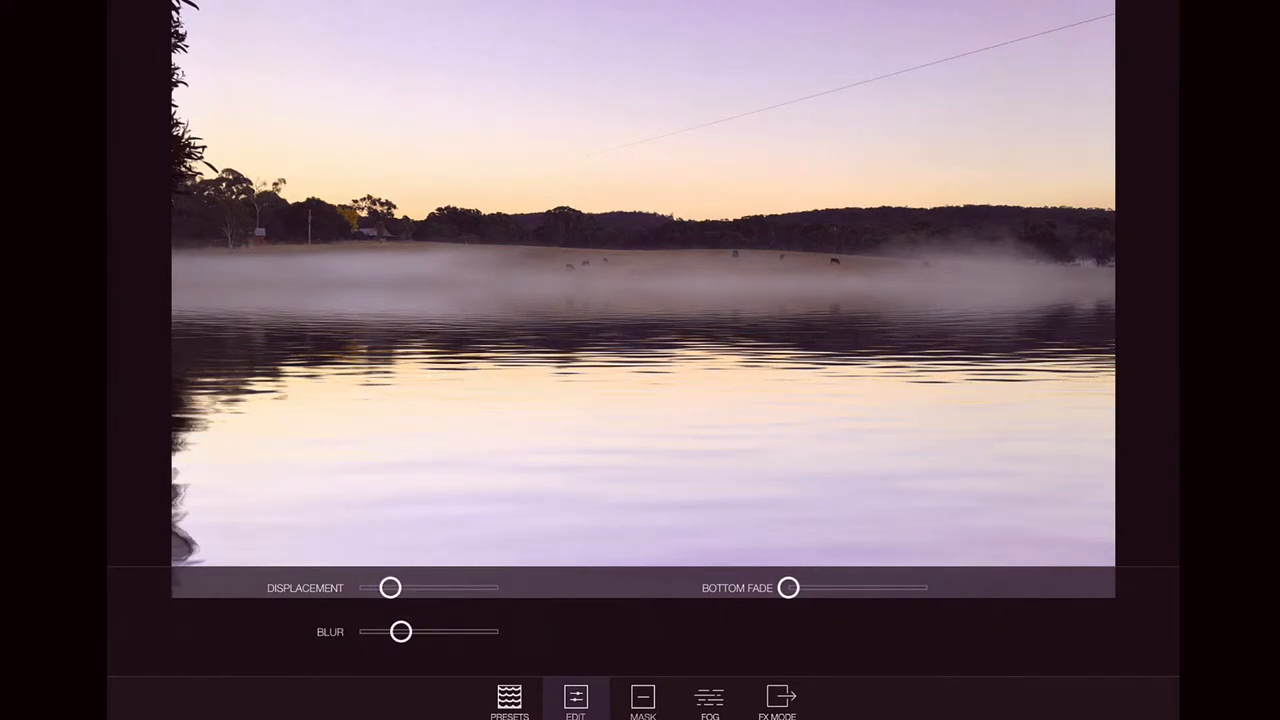
pyautogui.click(390, 588)
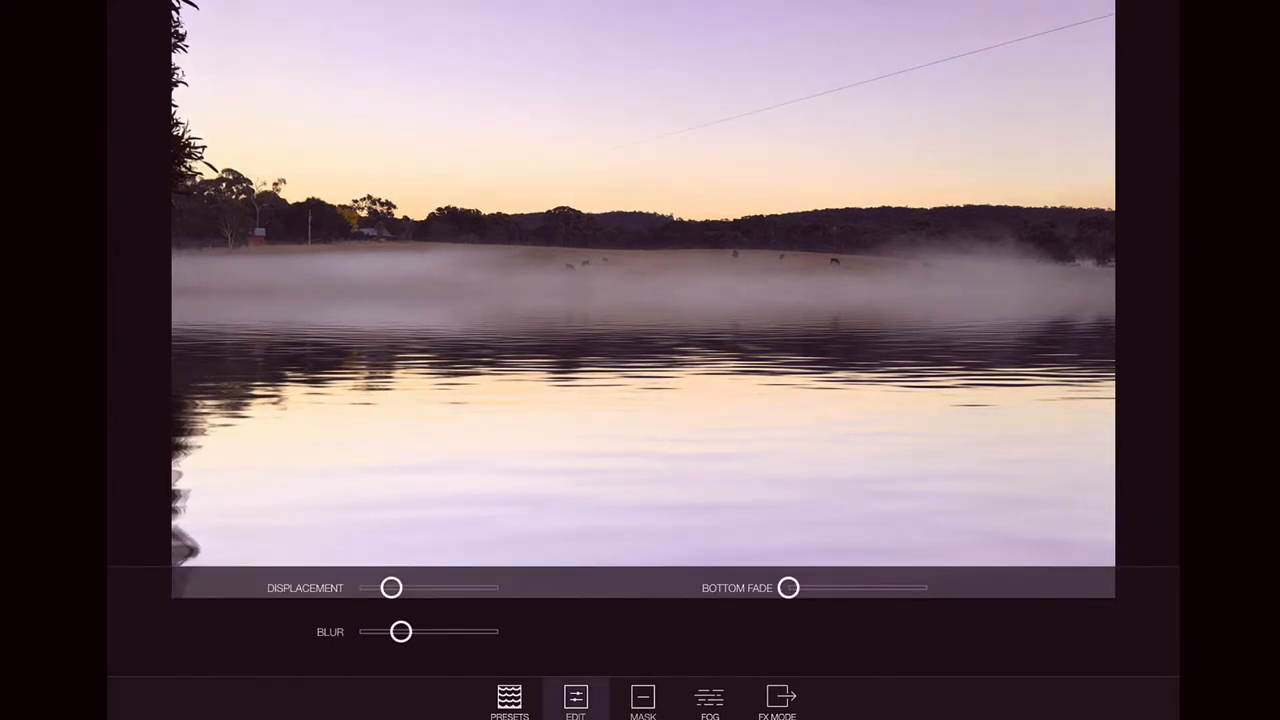
pyautogui.moveTo(402, 632); pyautogui.dragTo(464, 632)
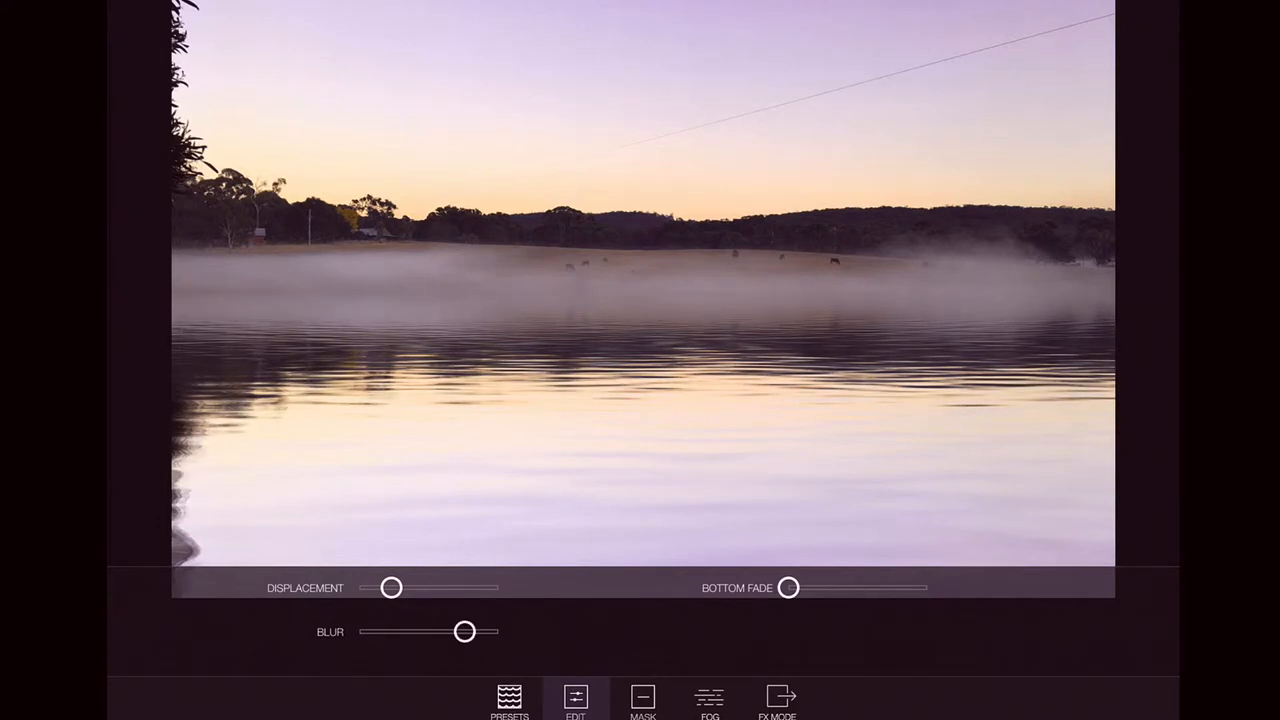
pyautogui.moveTo(464, 632); pyautogui.dragTo(432, 632)
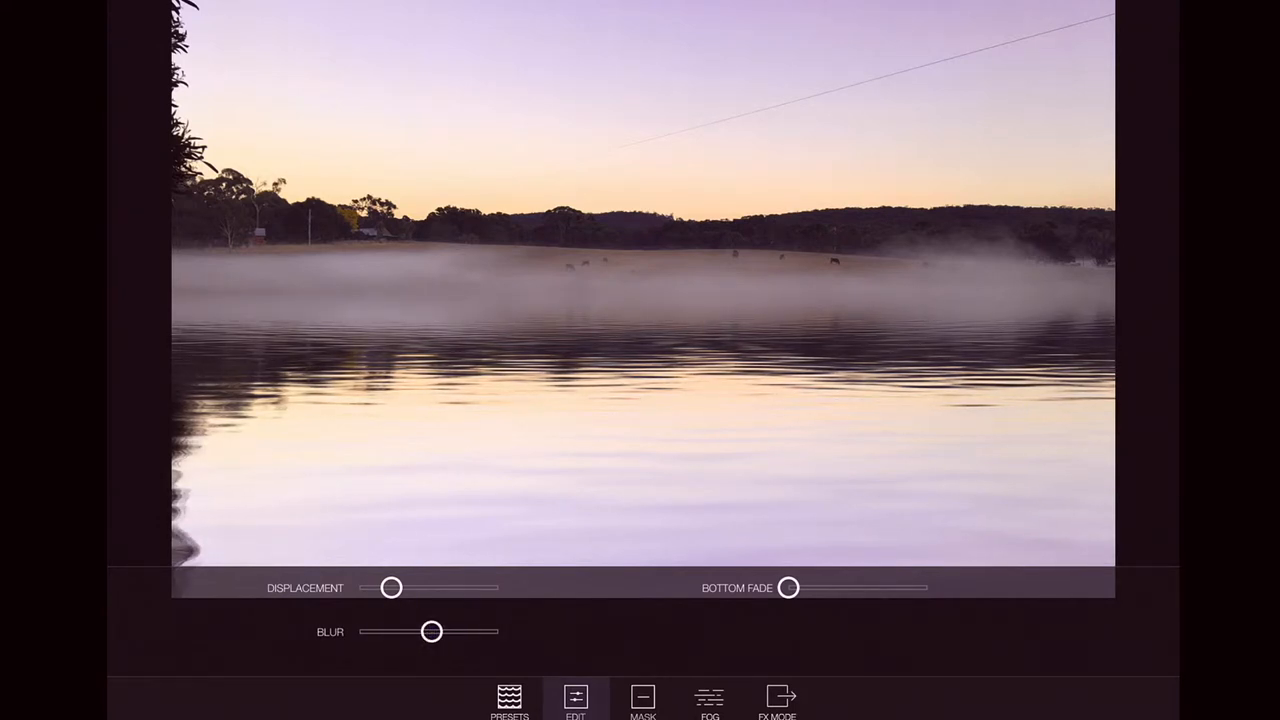
pyautogui.click(644, 704)
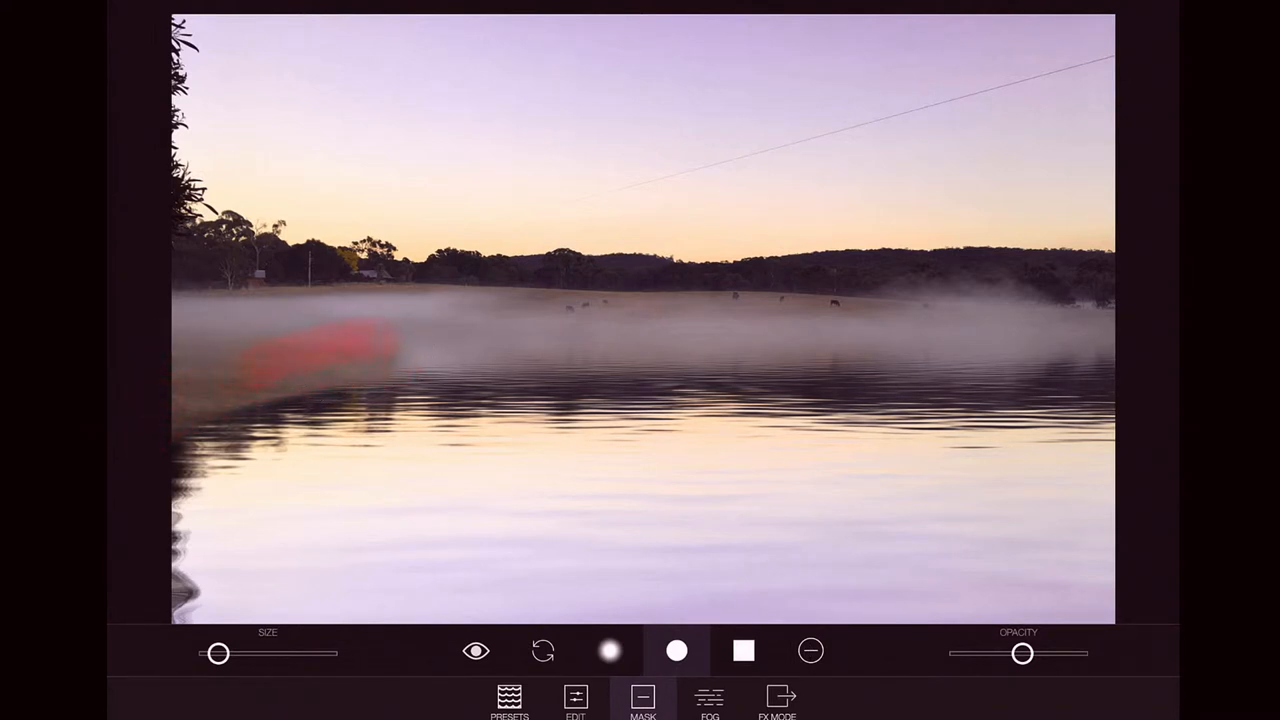
pyautogui.moveTo(320, 350); pyautogui.dragTo(1040, 360)
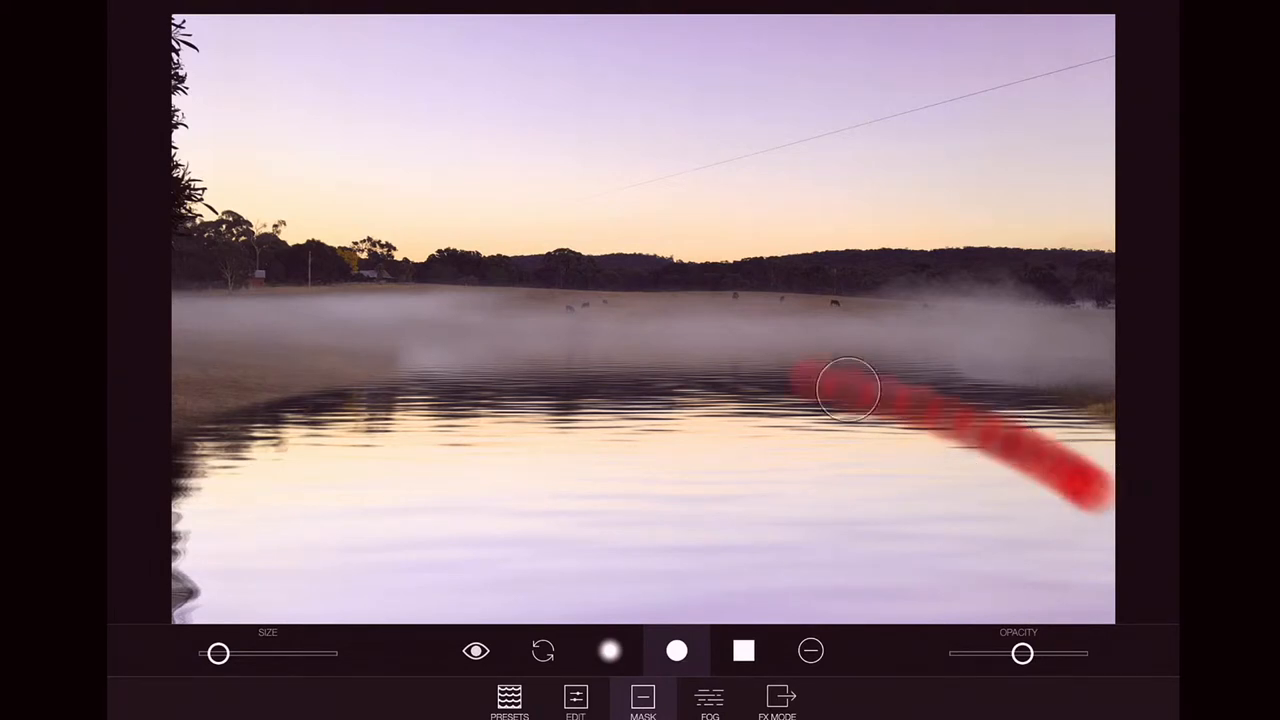
pyautogui.moveTo(850, 390); pyautogui.dragTo(936, 428)
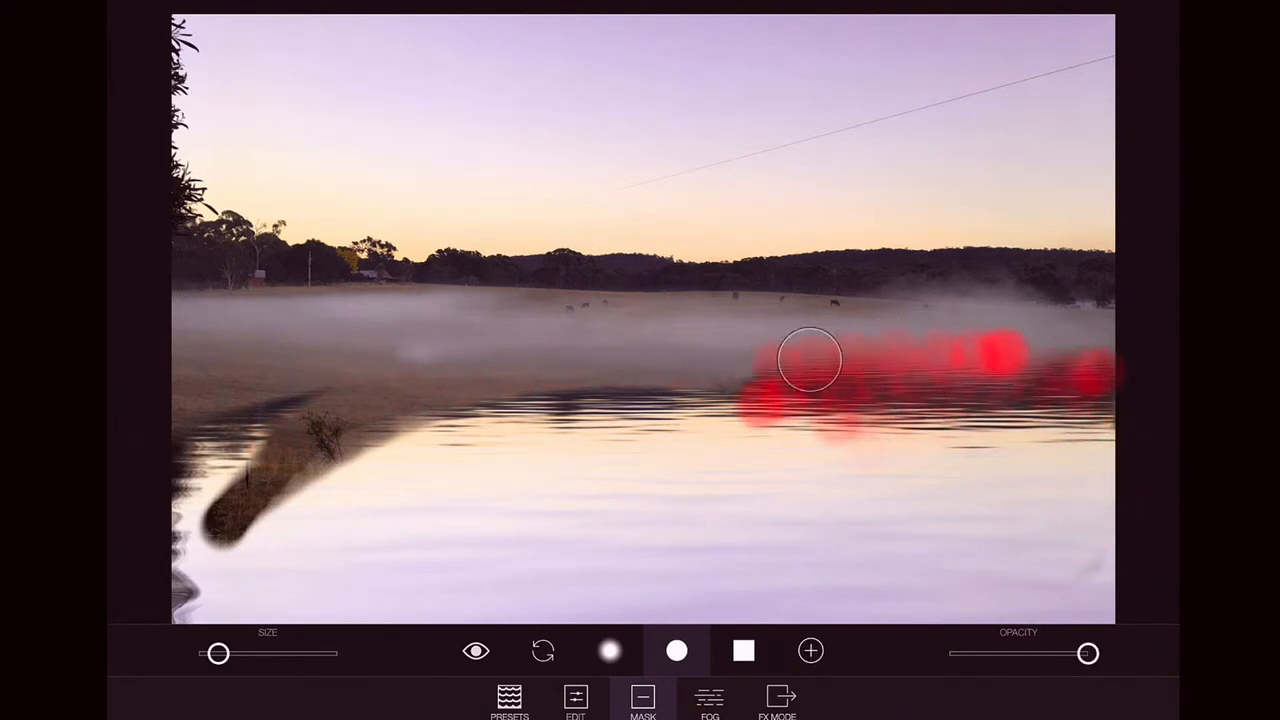
pyautogui.moveTo(810, 360); pyautogui.dragTo(184, 440)
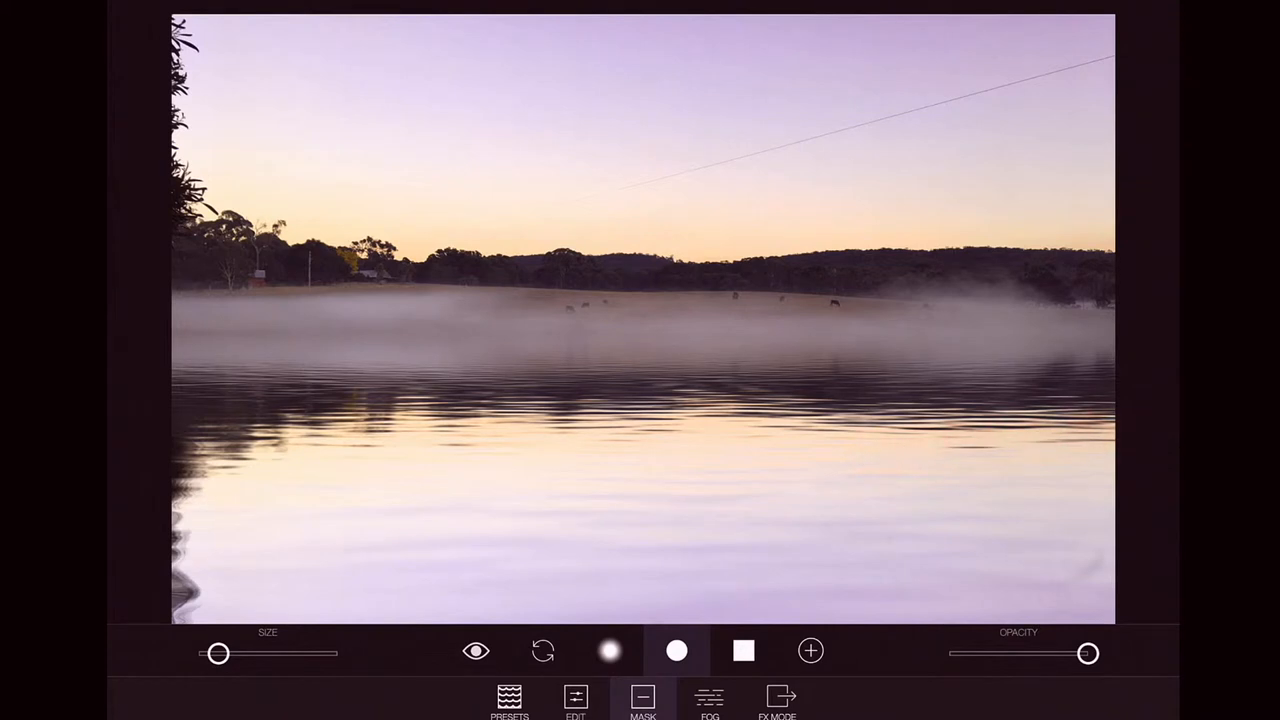
pyautogui.click(708, 700)
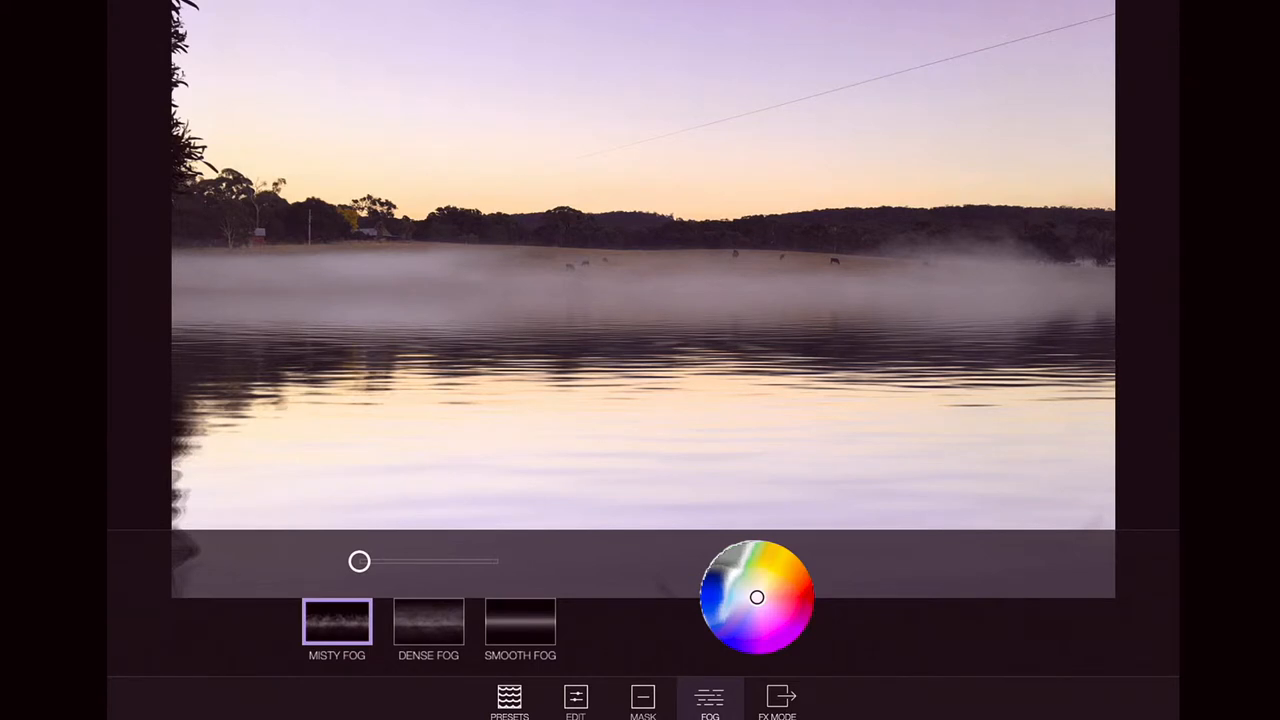
# - Adjust the Misty Fog strength down to a light mist along the water's edge
pyautogui.moveTo(360, 560); pyautogui.dragTo(498, 560)
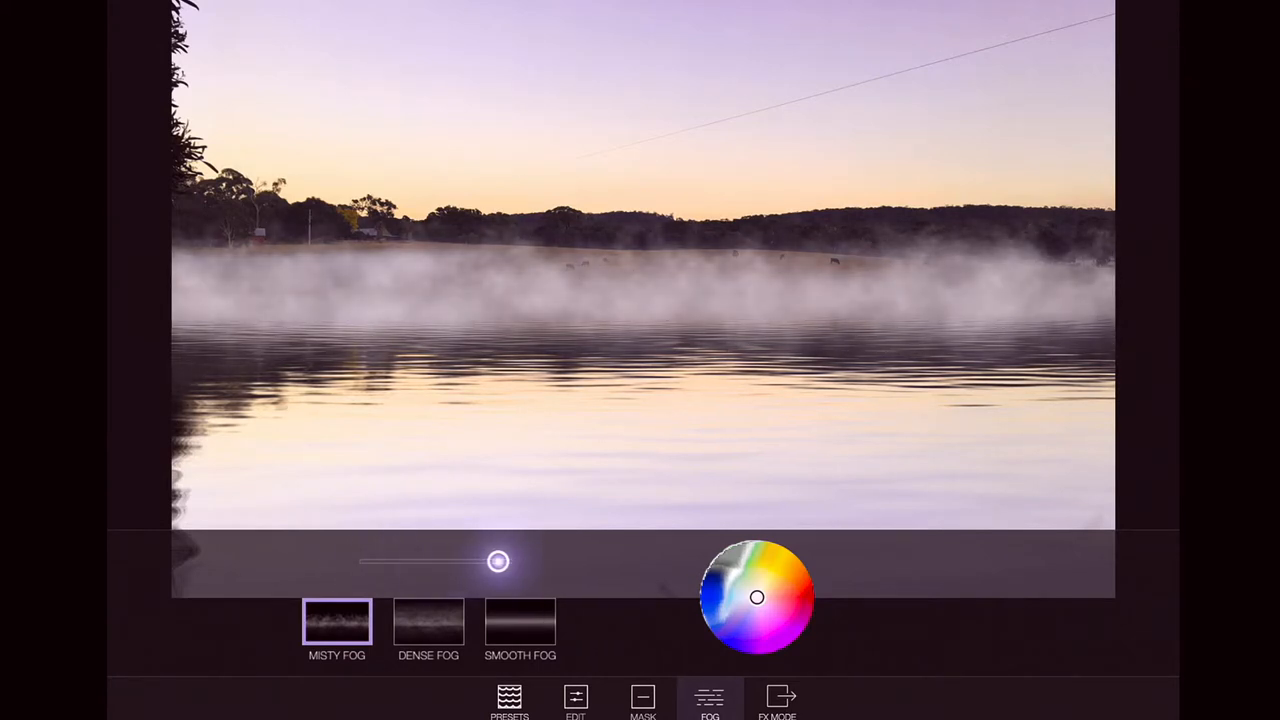
pyautogui.moveTo(498, 560); pyautogui.dragTo(420, 560)
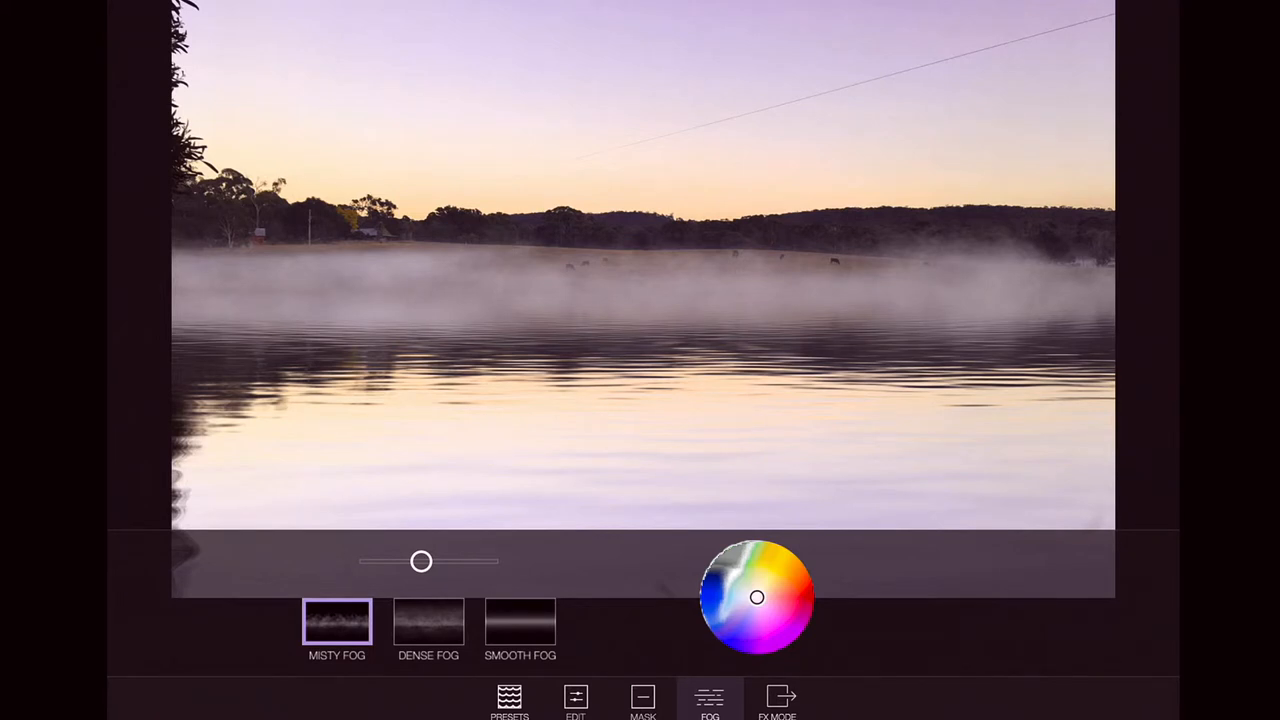
pyautogui.moveTo(420, 560); pyautogui.dragTo(358, 560)
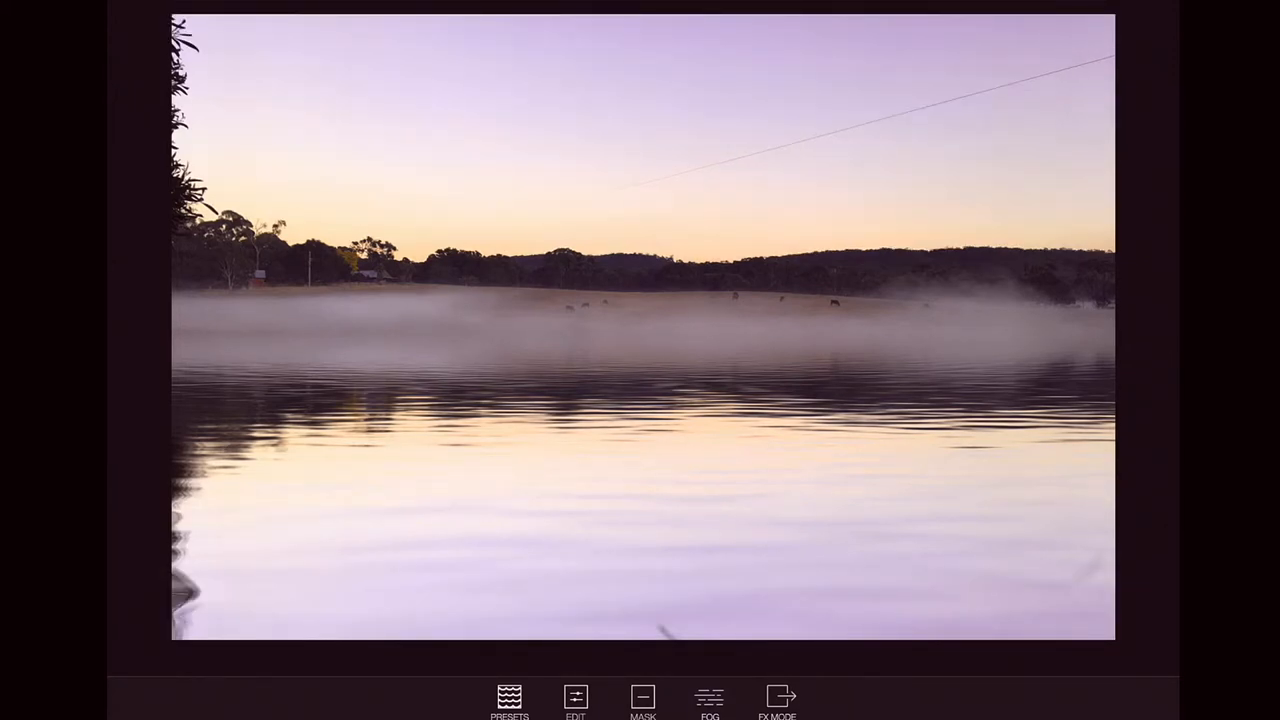
# - Export the finished reflection via Send to App and hand it to TouchRetouch
pyautogui.click(778, 700)
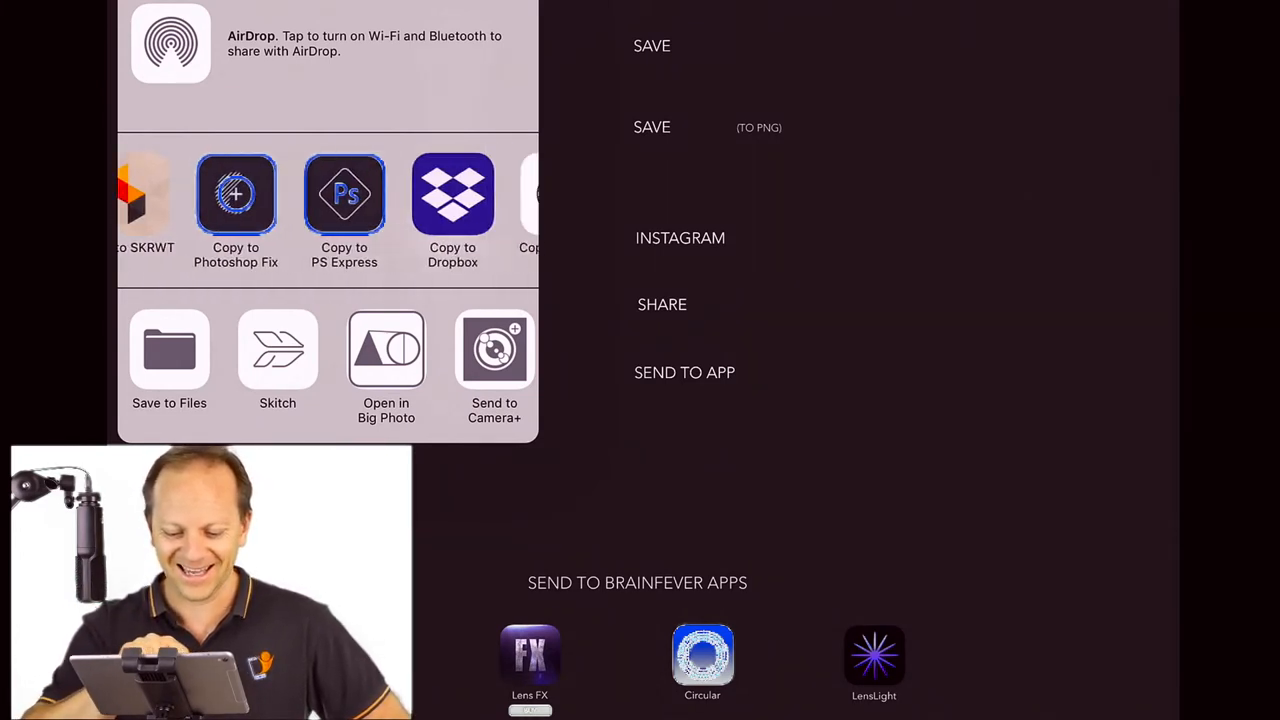
pyautogui.hscroll(-3)
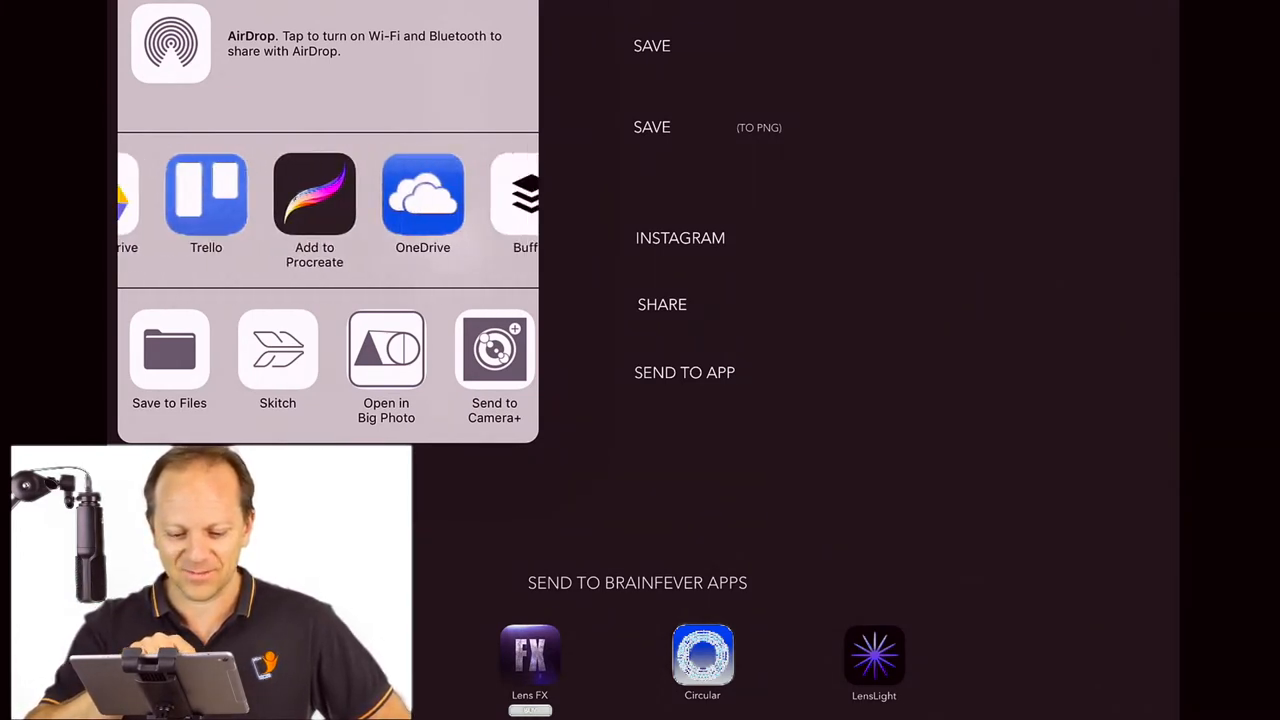
pyautogui.hscroll(-3)
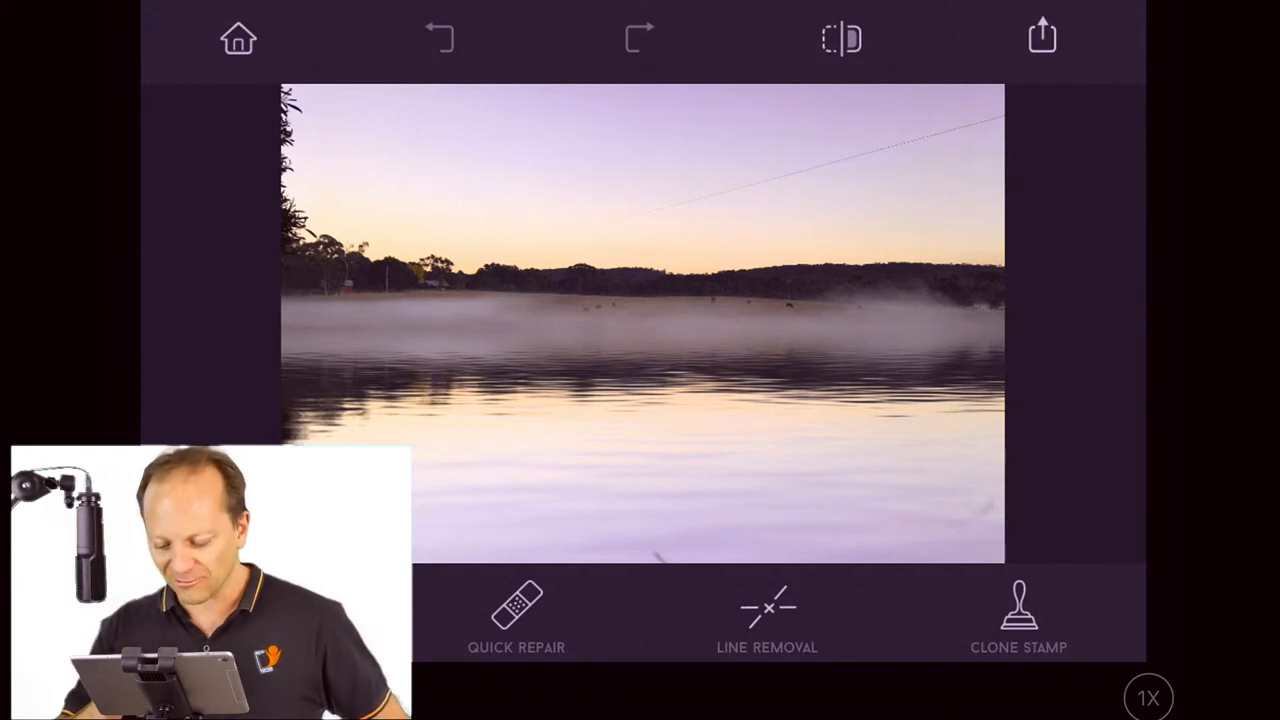
# - Use Line Removal to erase the overhead power line from the sky
pyautogui.click(768, 616)
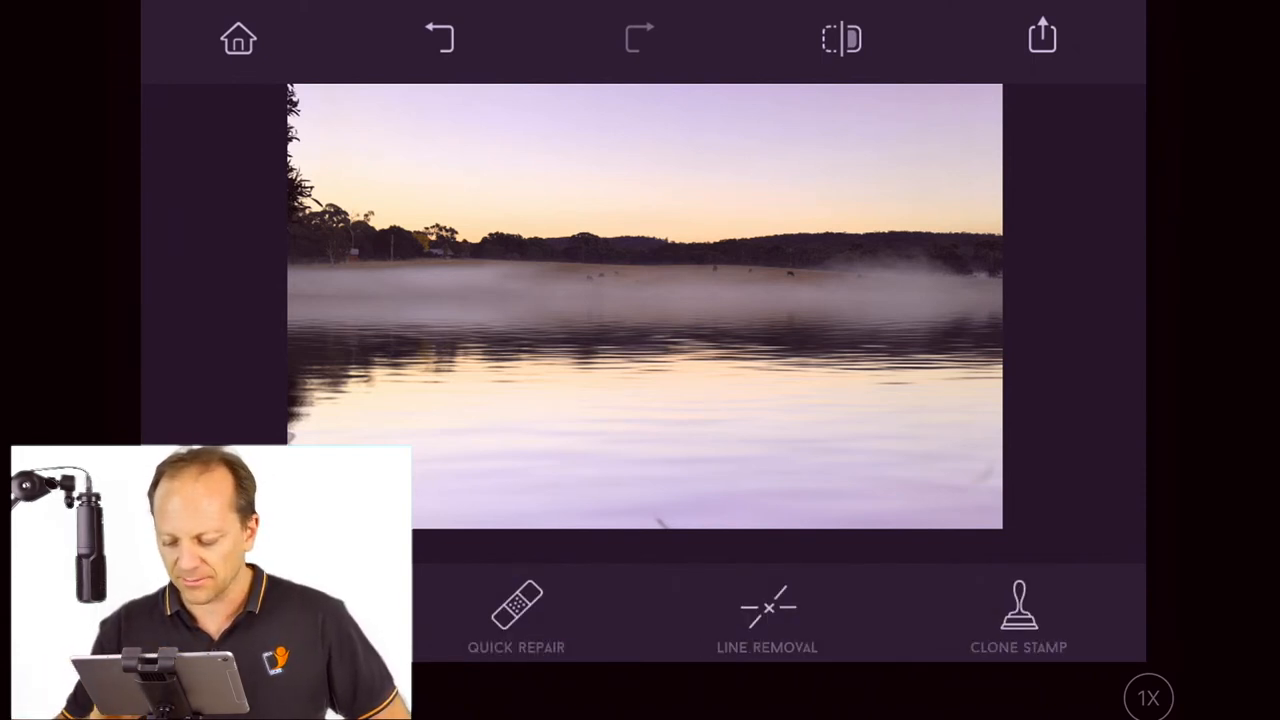
# - Brush away small spots, then save the retouched photo as a new PNG copy
pyautogui.click(1018, 610)
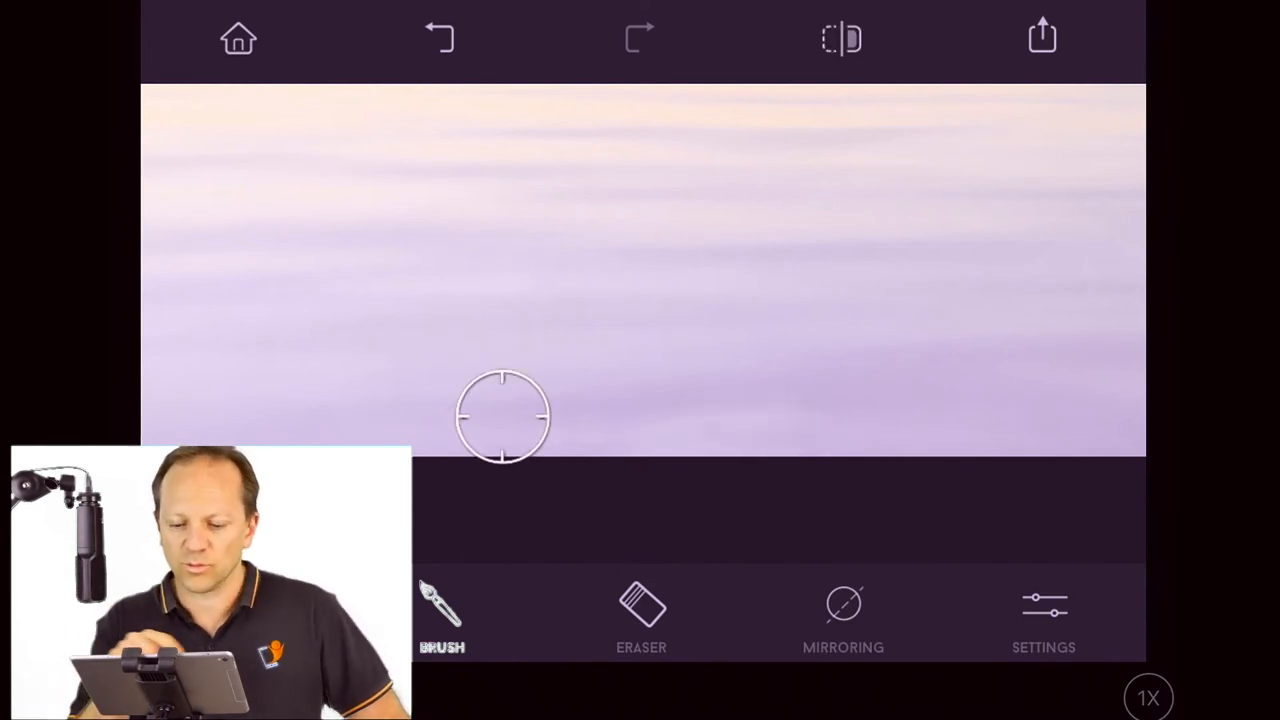
pyautogui.click(1042, 38)
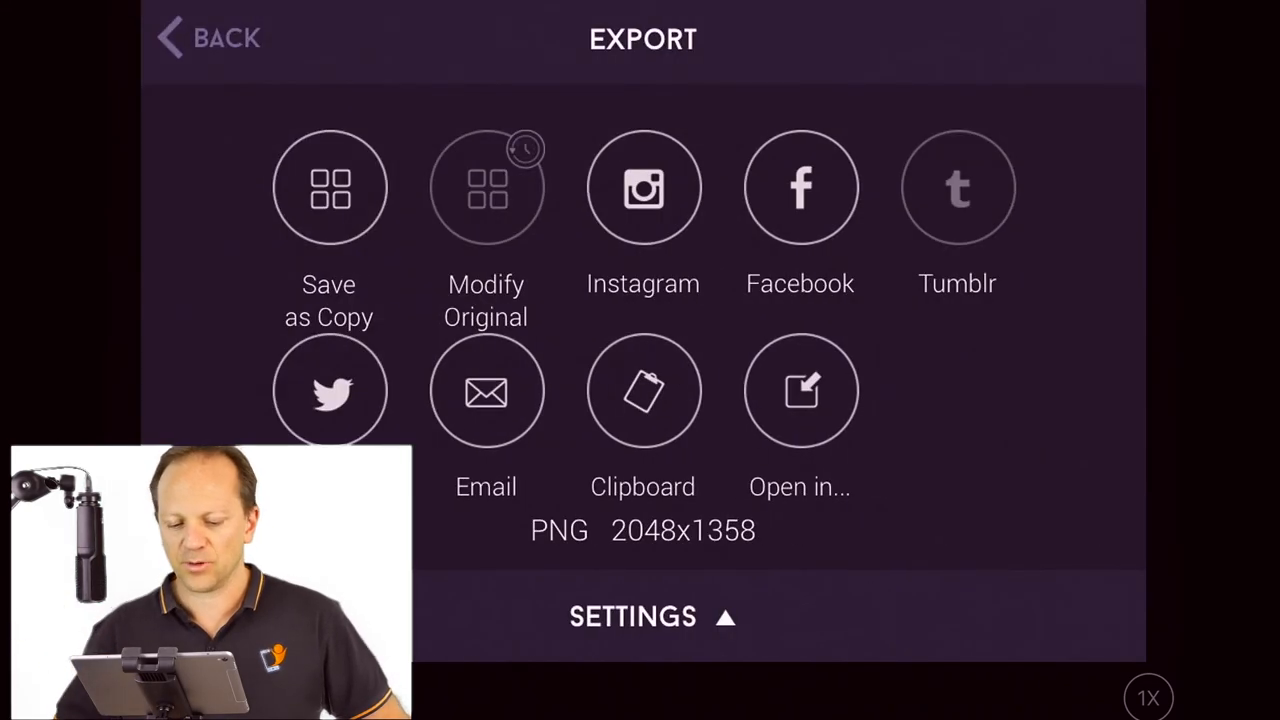
pyautogui.click(328, 188)
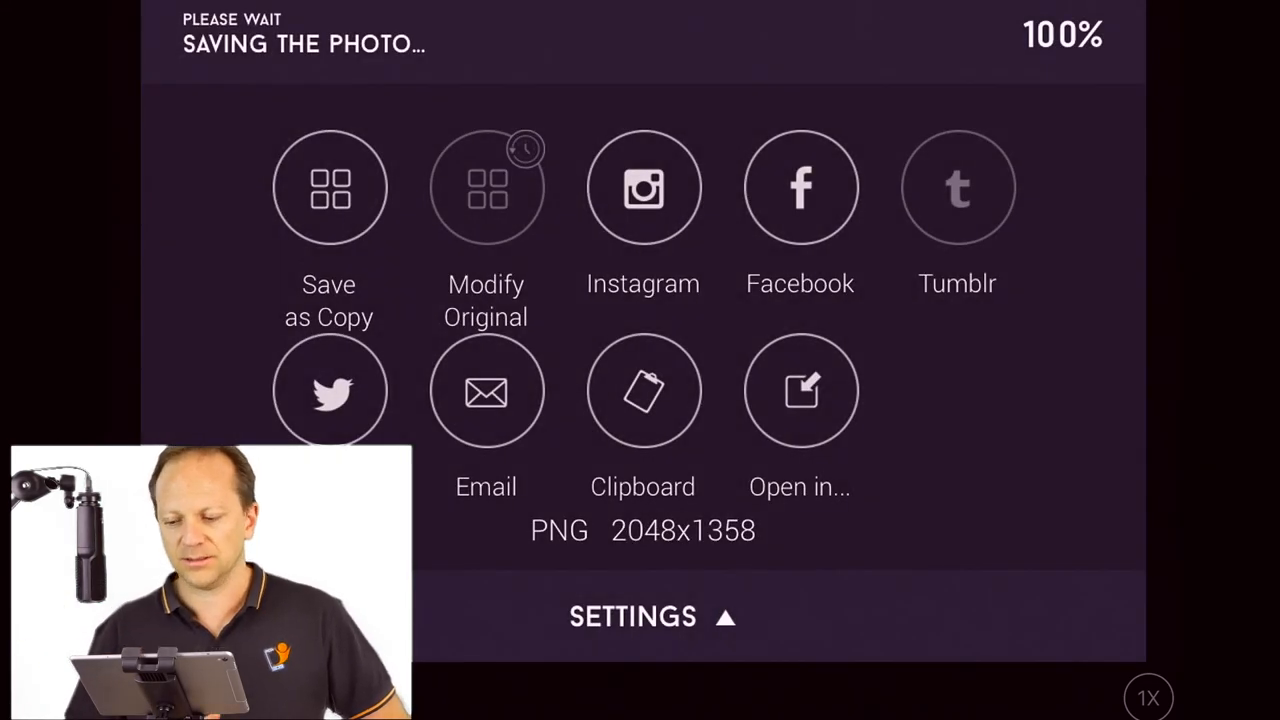